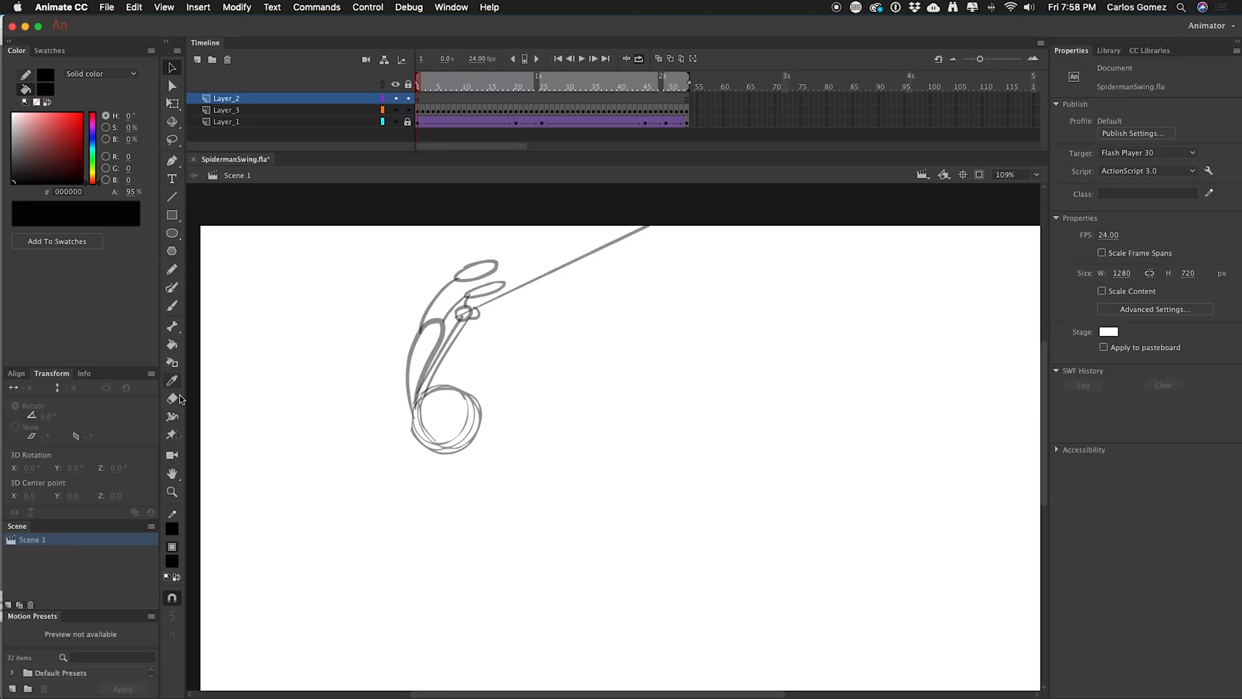
Paint a thick curved body stroke and a circle with the Brush in Object Drawing mode.
{"action": "left_click", "coordinate": [171, 288]}
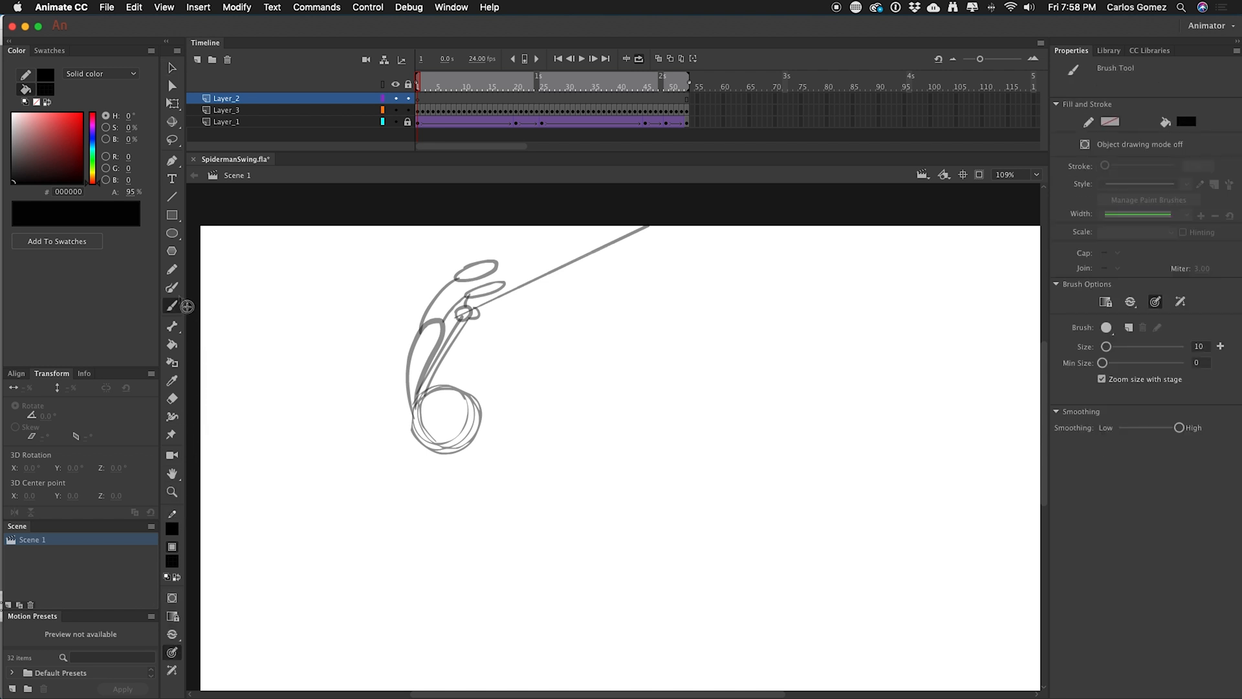
{"action": "mouse_move", "coordinate": [172, 598]}
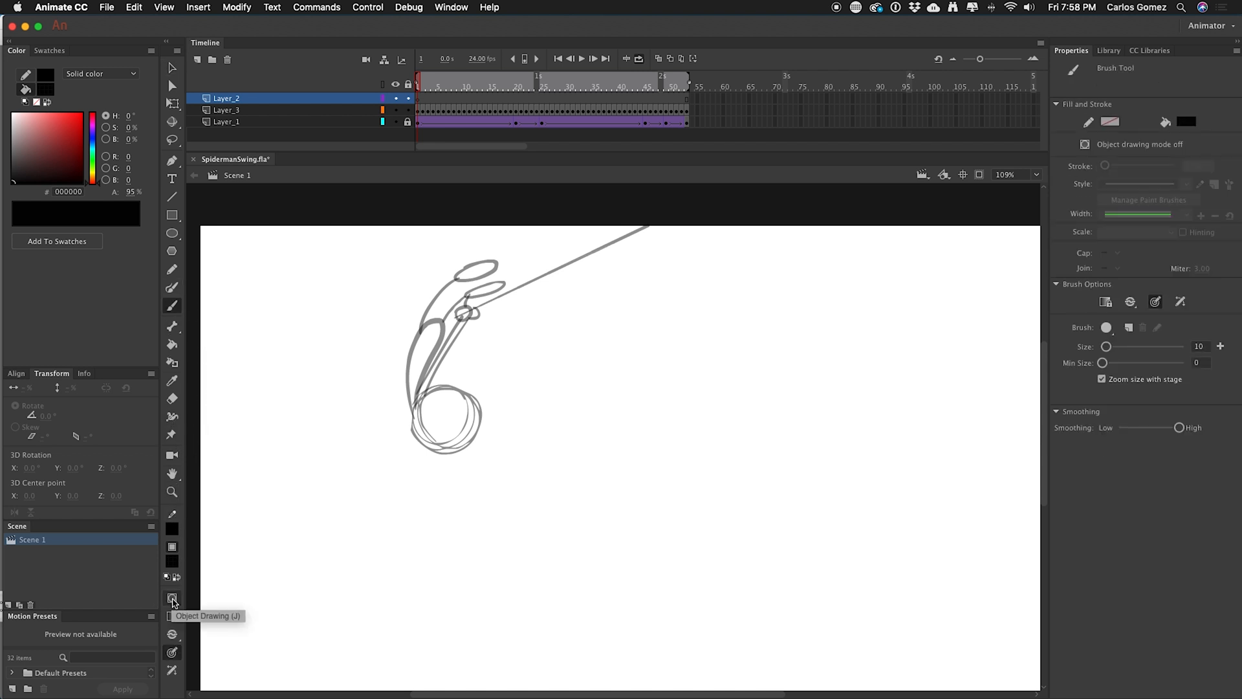
{"action": "left_click", "coordinate": [172, 598]}
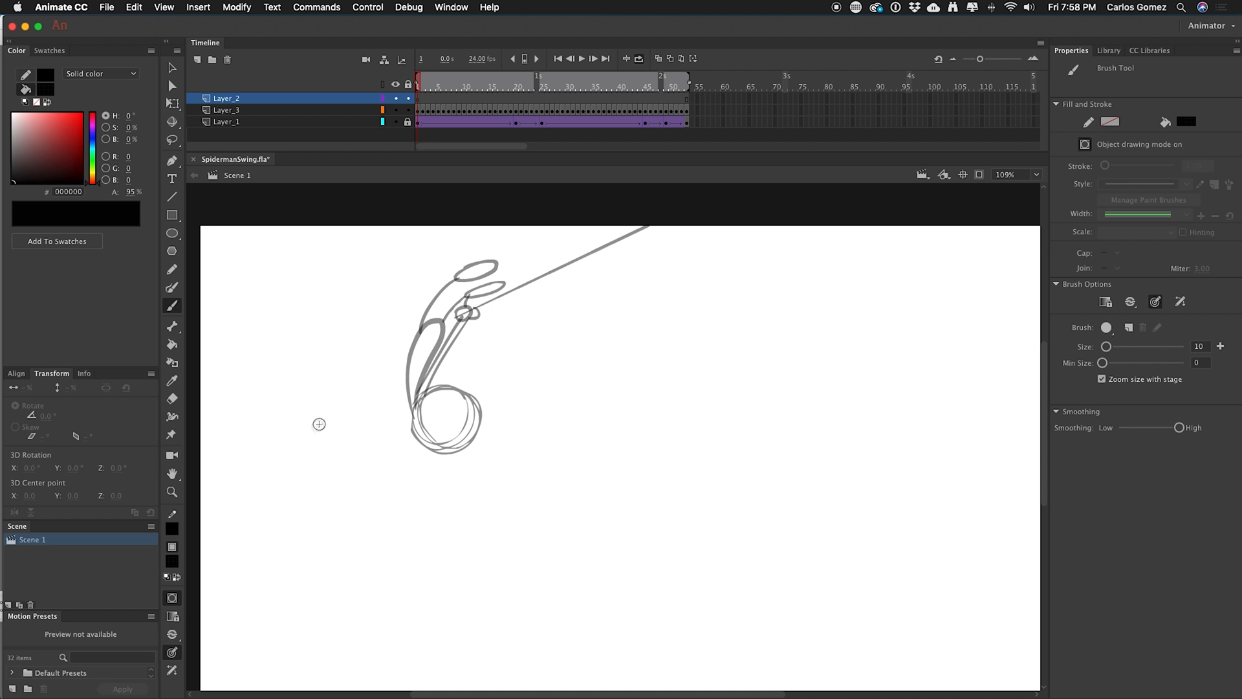
{"action": "left_click", "coordinate": [1106, 301]}
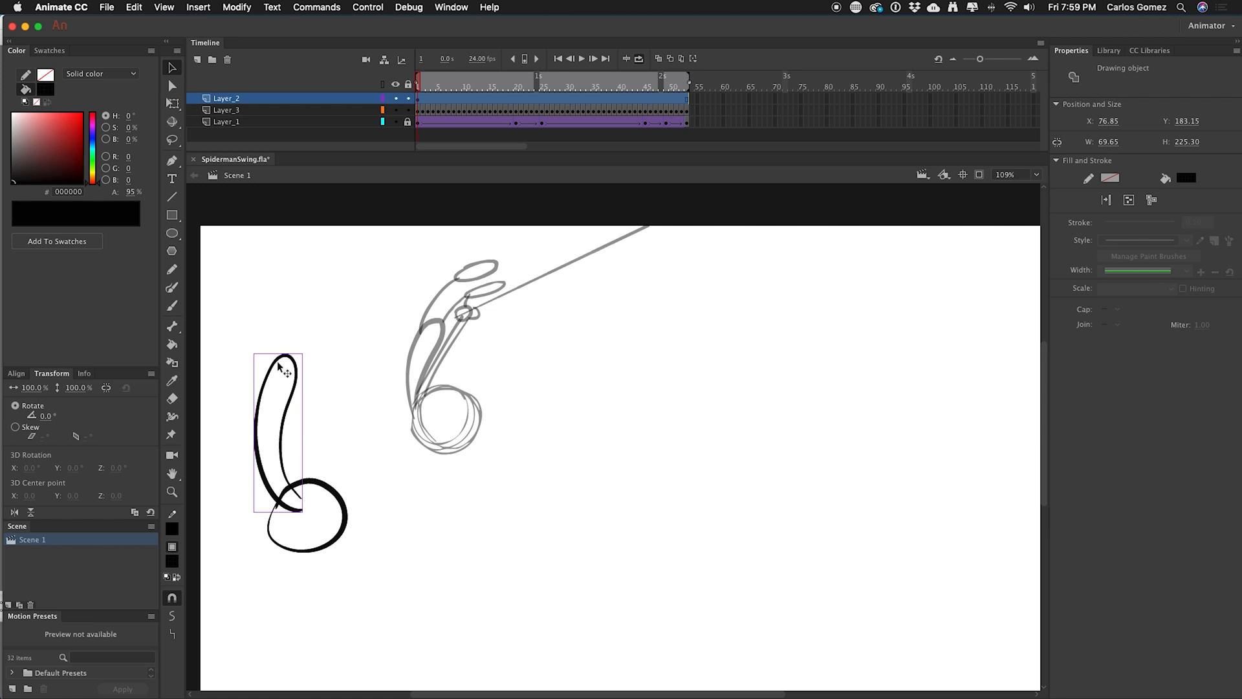
Reposition the body curve and the circle independently, settling the circle at the curve's base.
{"action": "left_click_drag", "start_coordinate": [281, 368], "coordinate": [281, 269]}
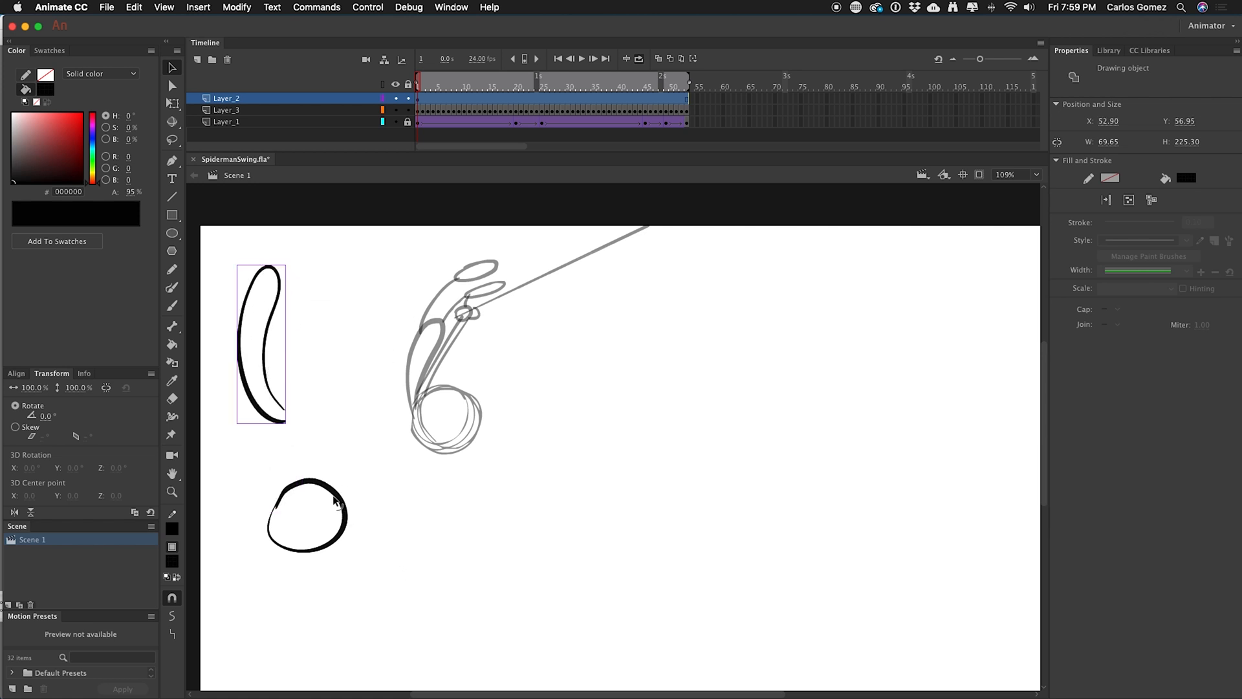
{"action": "left_click_drag", "start_coordinate": [305, 514], "coordinate": [321, 317]}
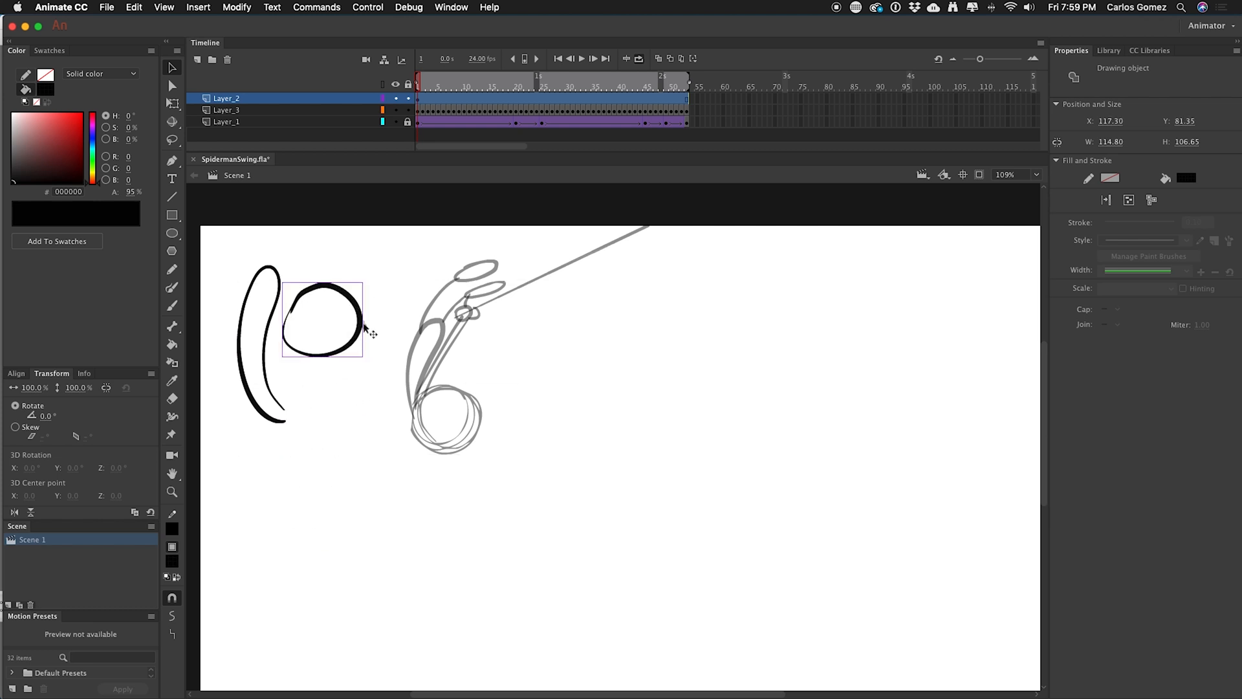
{"action": "left_click_drag", "start_coordinate": [321, 317], "coordinate": [305, 491]}
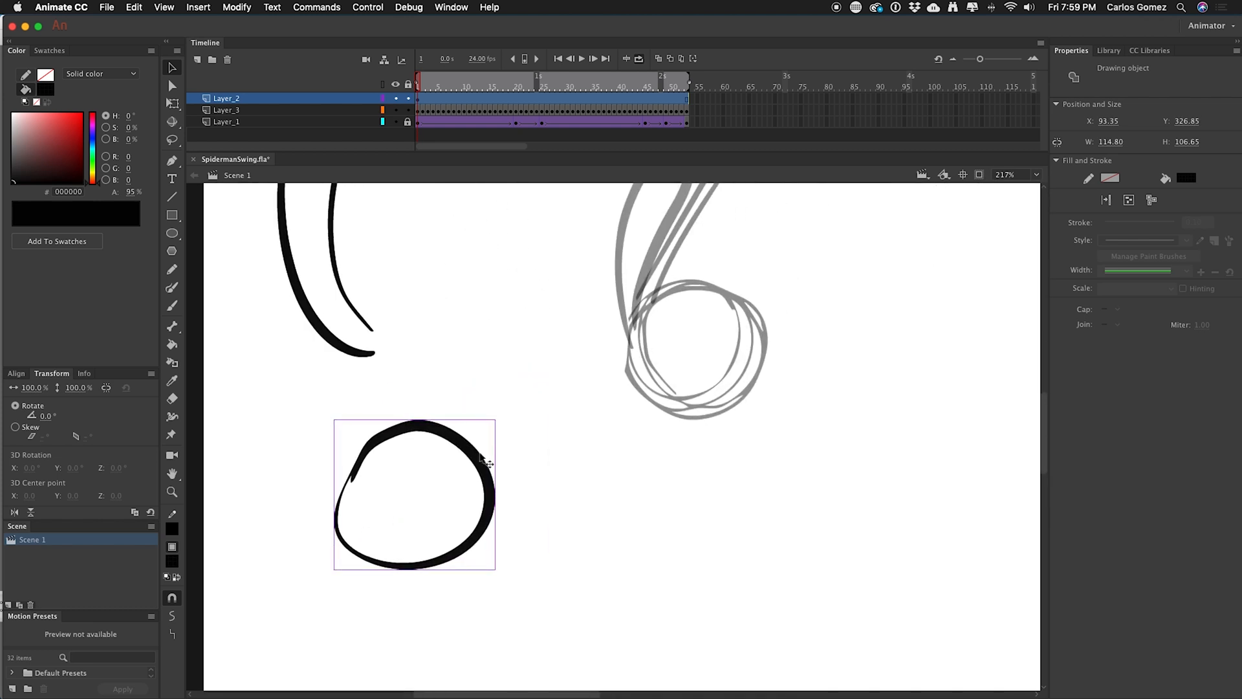
{"action": "left_click", "coordinate": [507, 399]}
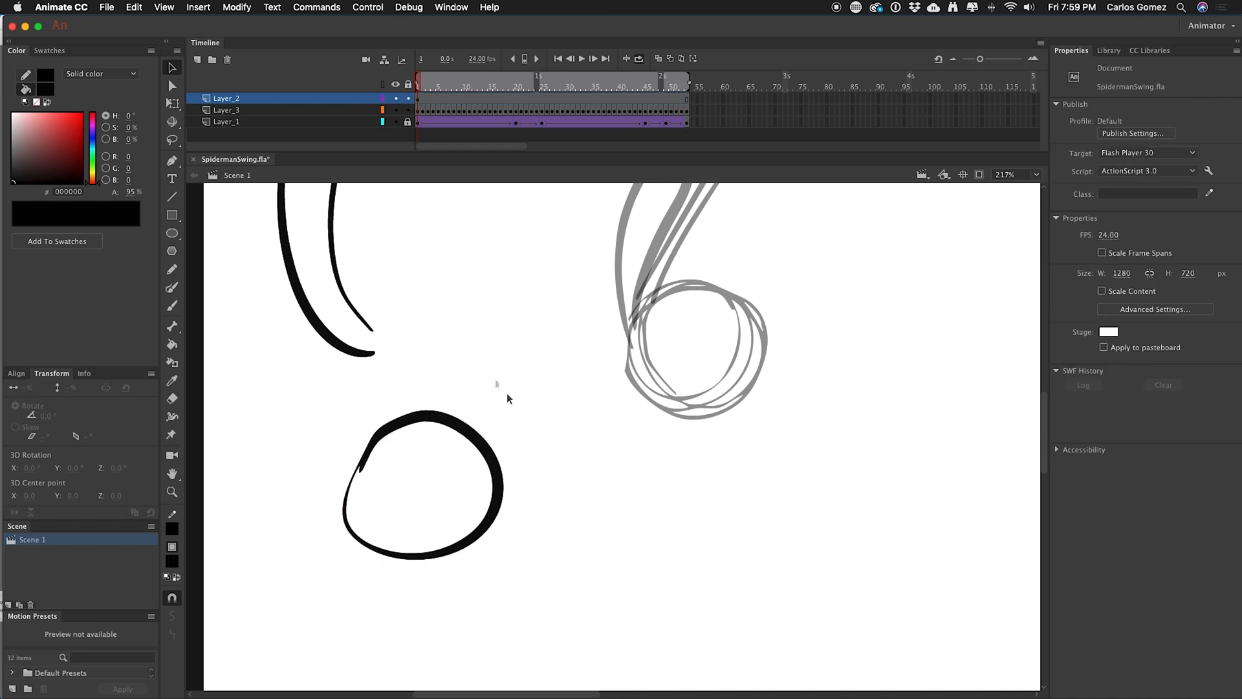
{"action": "mouse_move", "coordinate": [483, 441]}
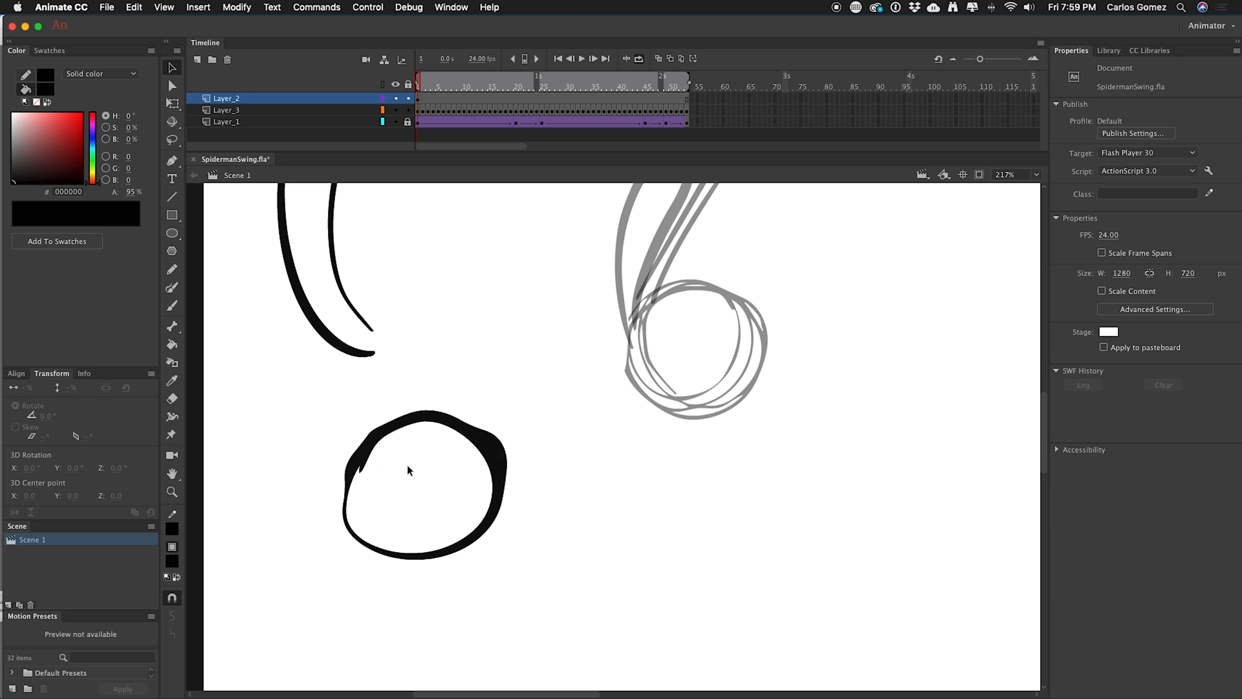
{"action": "left_click", "coordinate": [407, 470]}
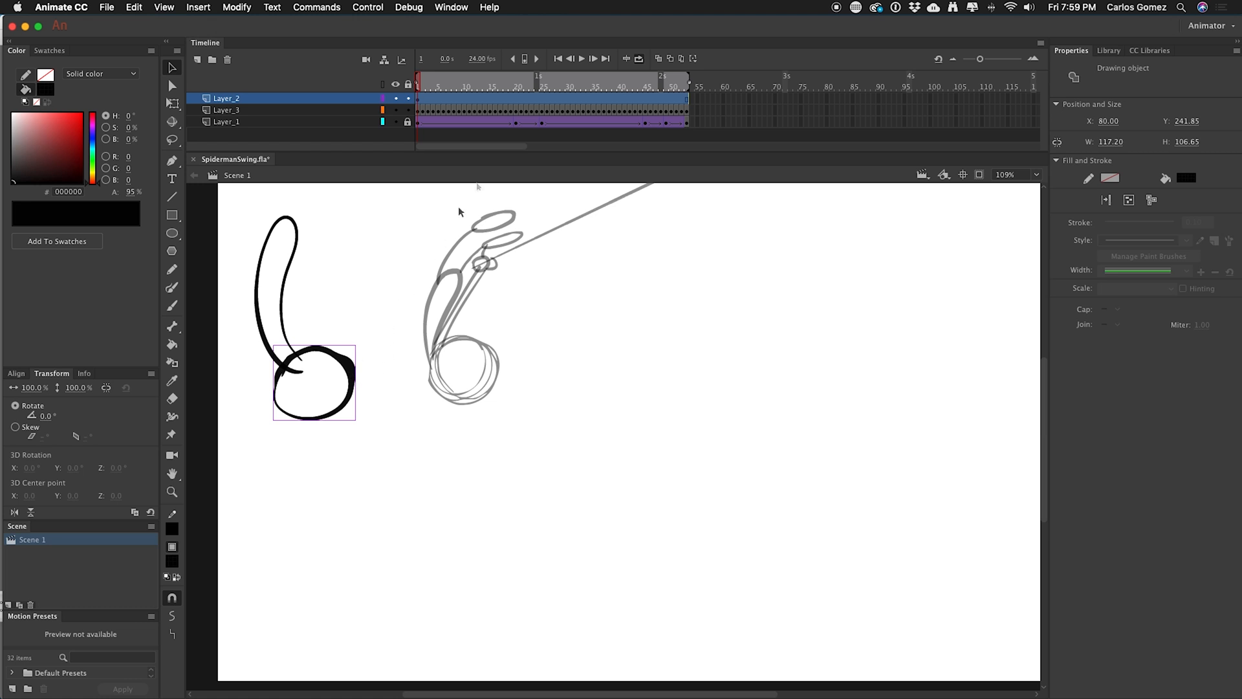
{"action": "mouse_move", "coordinate": [348, 376]}
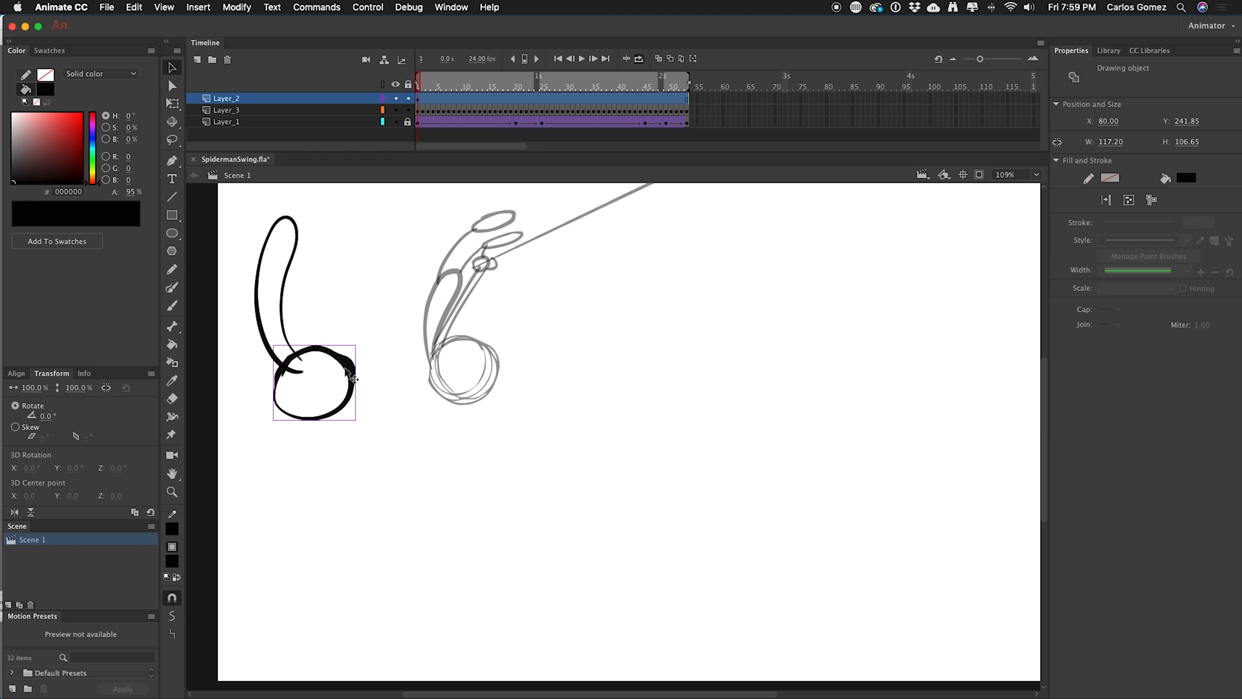
{"action": "left_click_drag", "start_coordinate": [313, 380], "coordinate": [377, 453]}
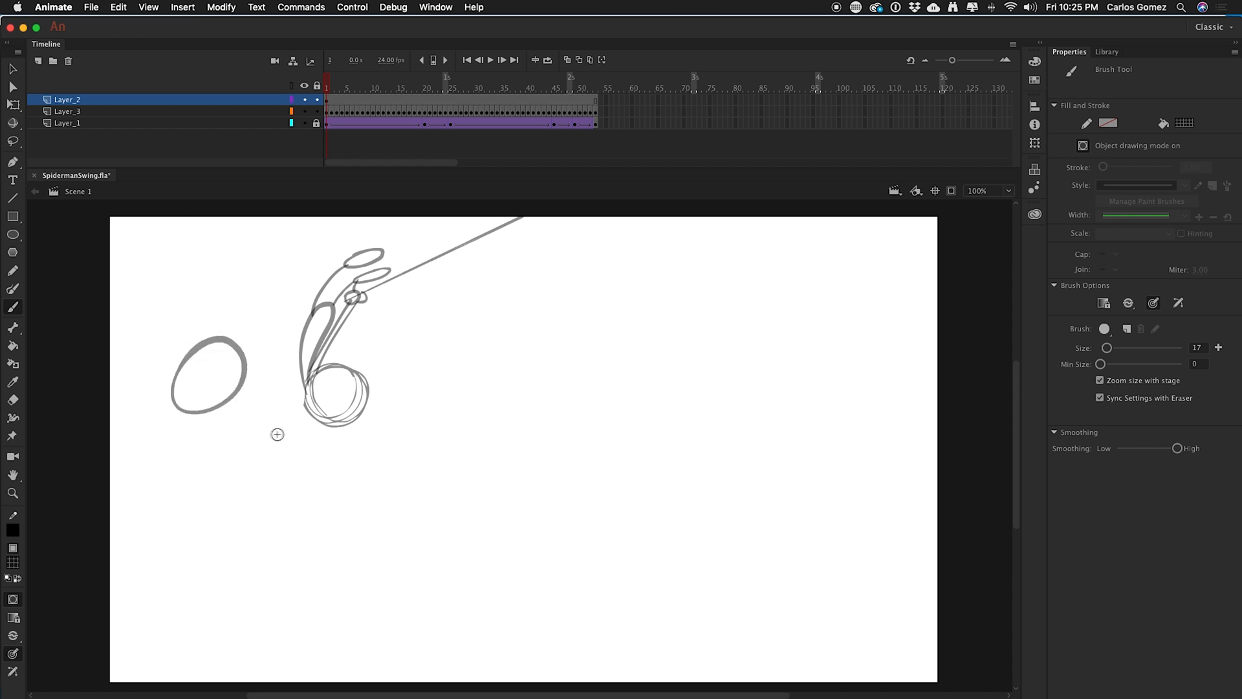
{"action": "mouse_move", "coordinate": [297, 413]}
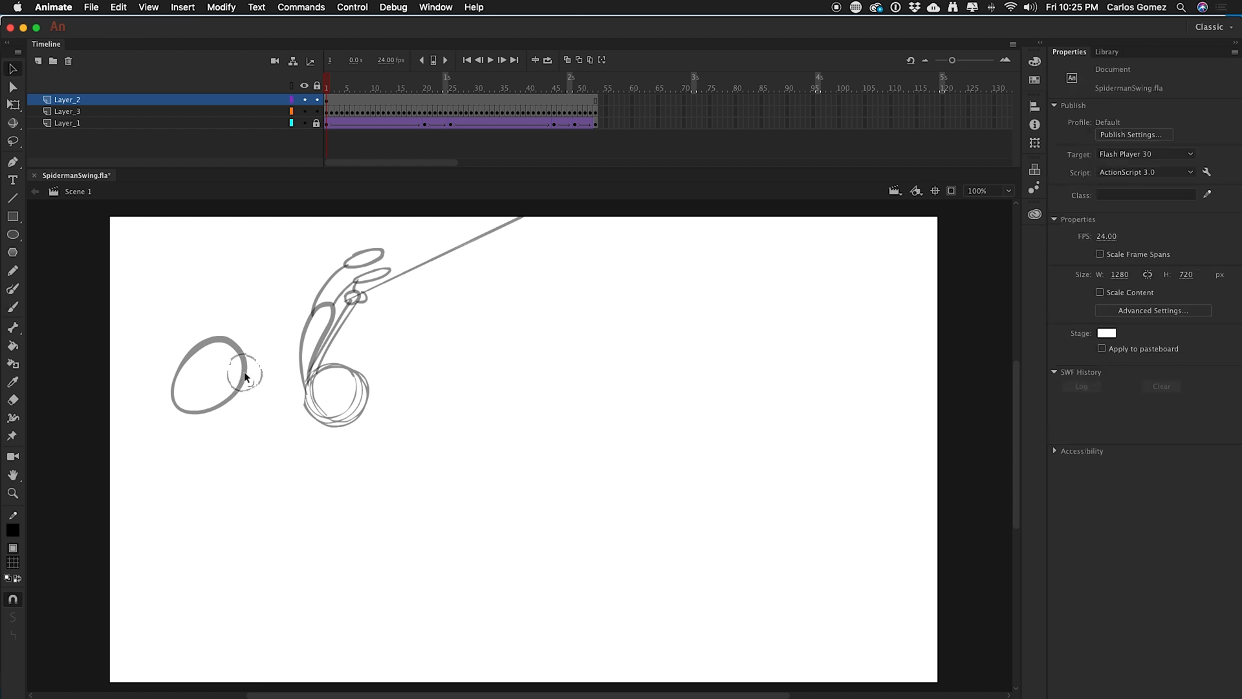
Paint the hip circle, place it over the reference hip on frame 1 and advance a frame.
{"action": "left_click", "coordinate": [214, 375]}
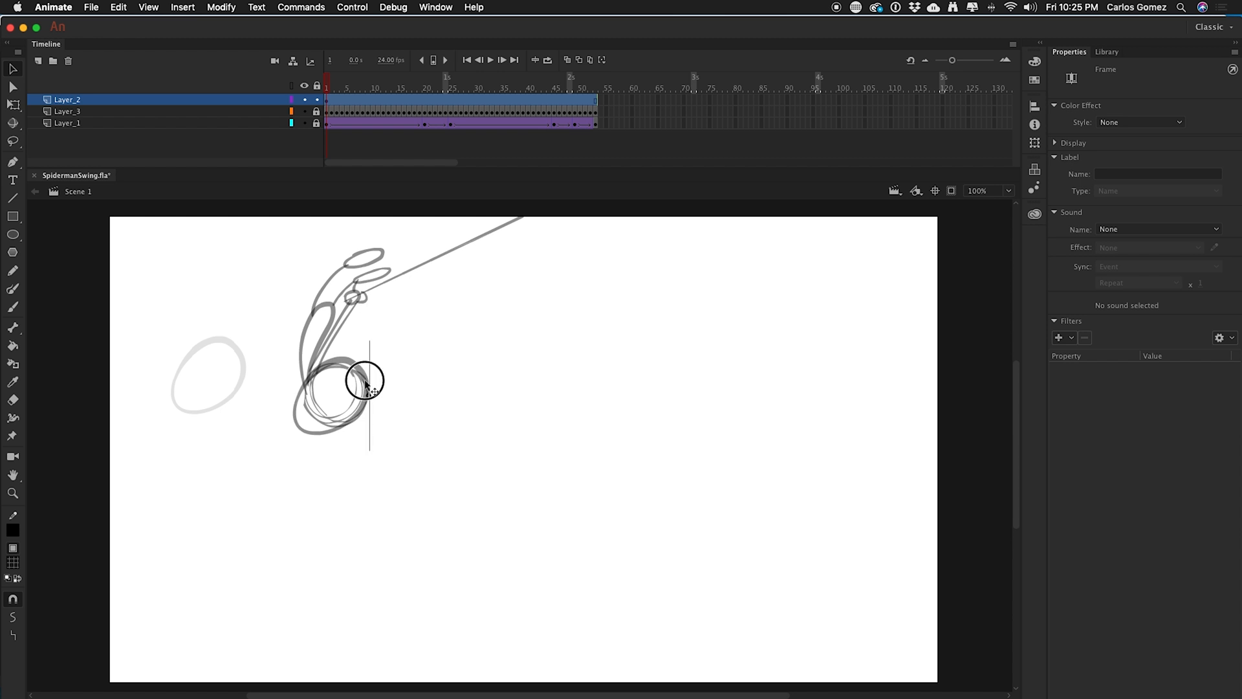
{"action": "left_click", "coordinate": [332, 396]}
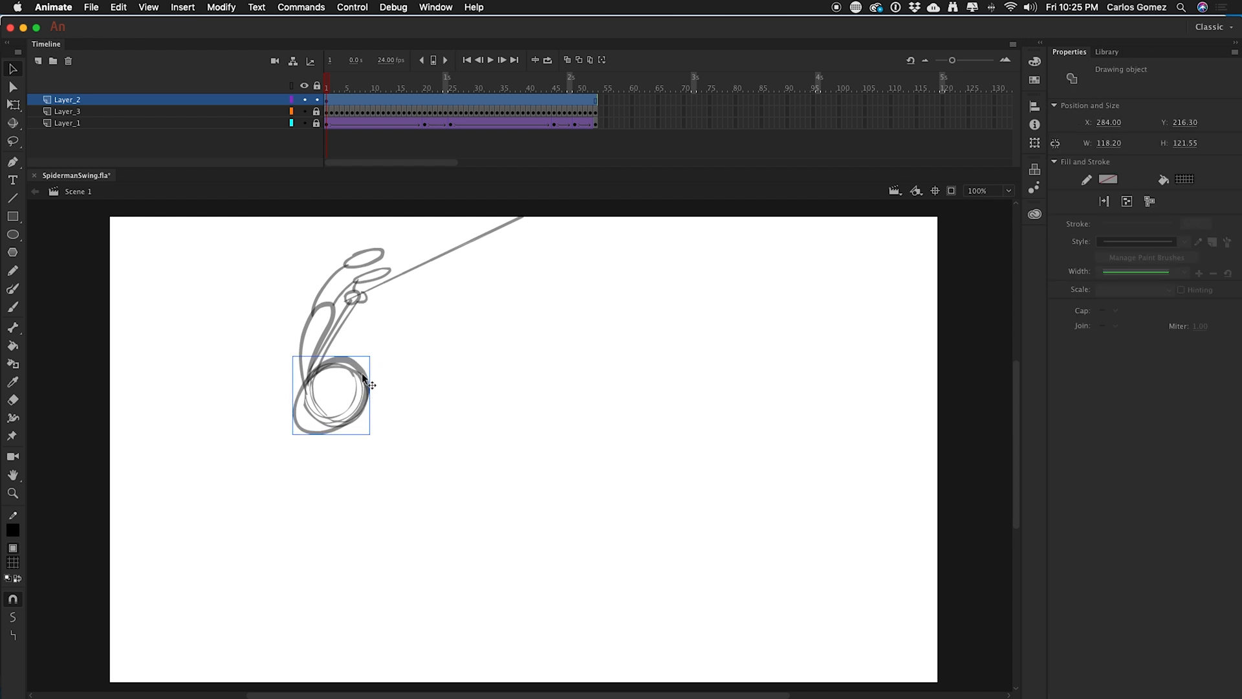
{"action": "mouse_move", "coordinate": [337, 98]}
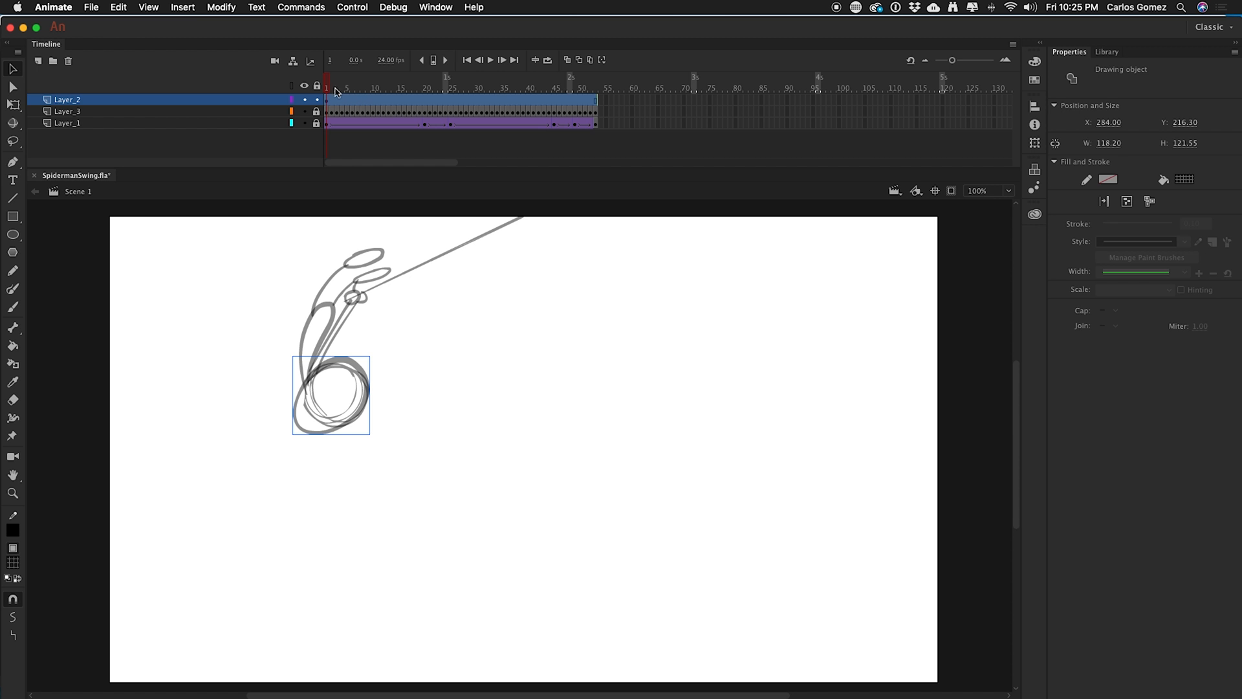
{"action": "left_click", "coordinate": [332, 87]}
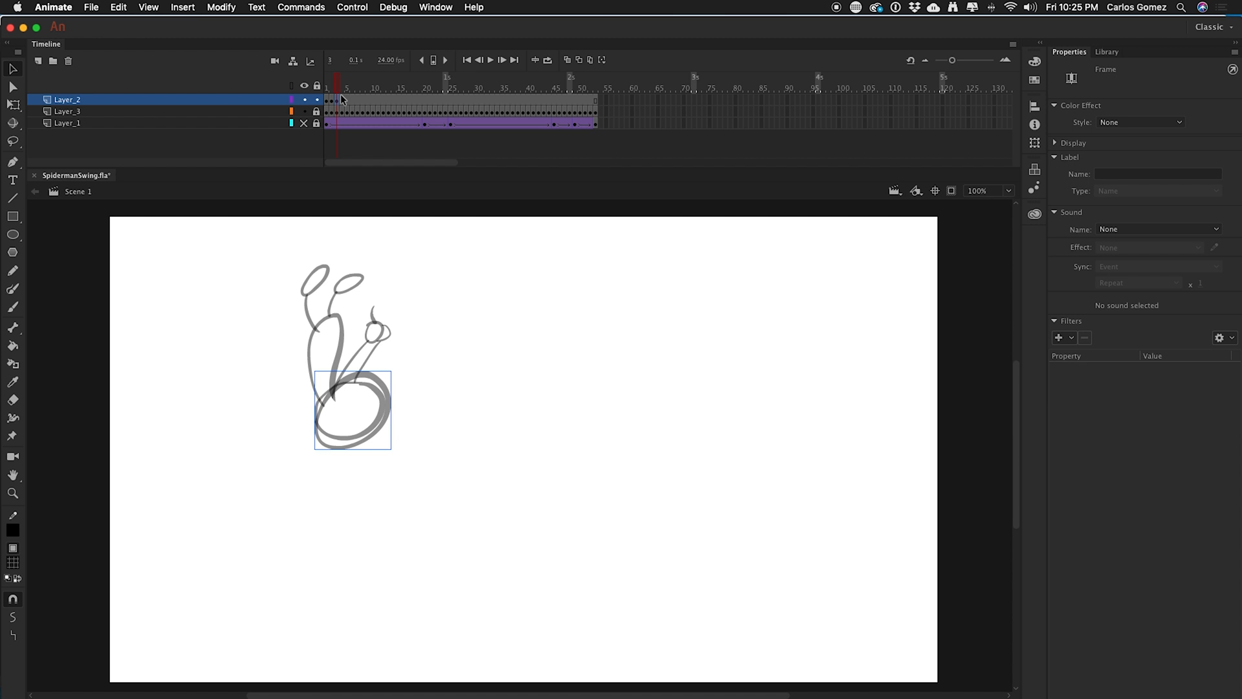
{"action": "mouse_move", "coordinate": [340, 107]}
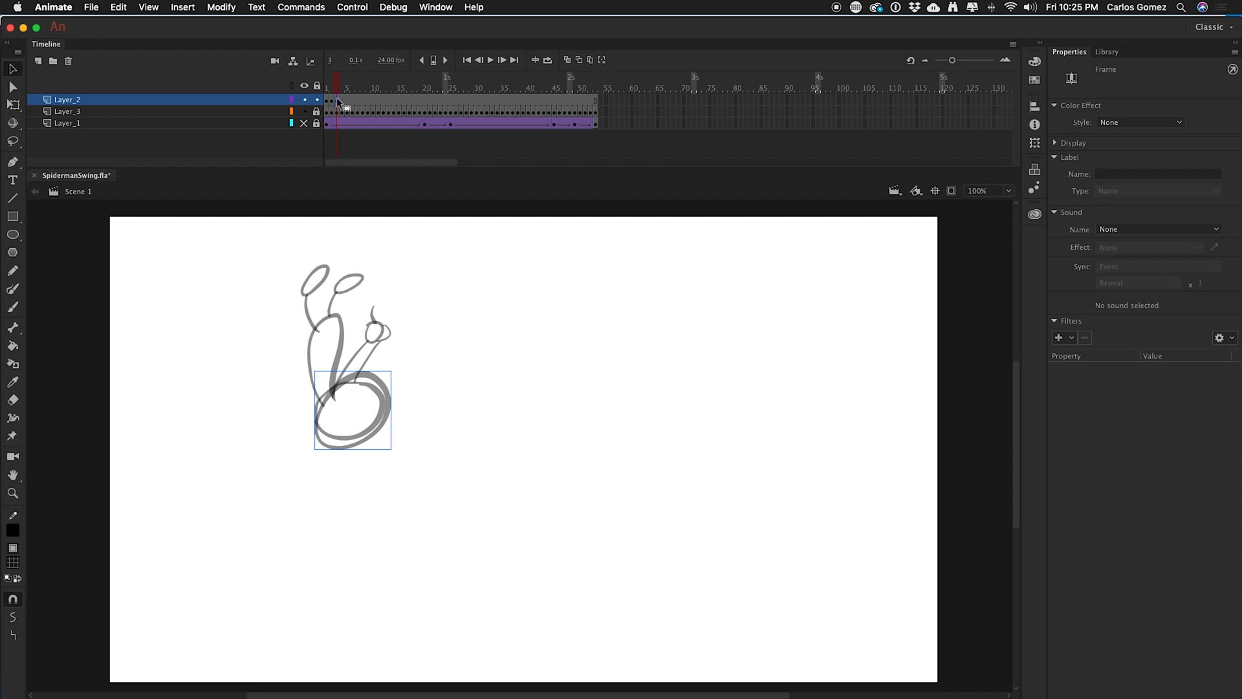
Drag the hip circle onto the reference figure's hip on the later frames.
{"action": "left_click", "coordinate": [346, 87]}
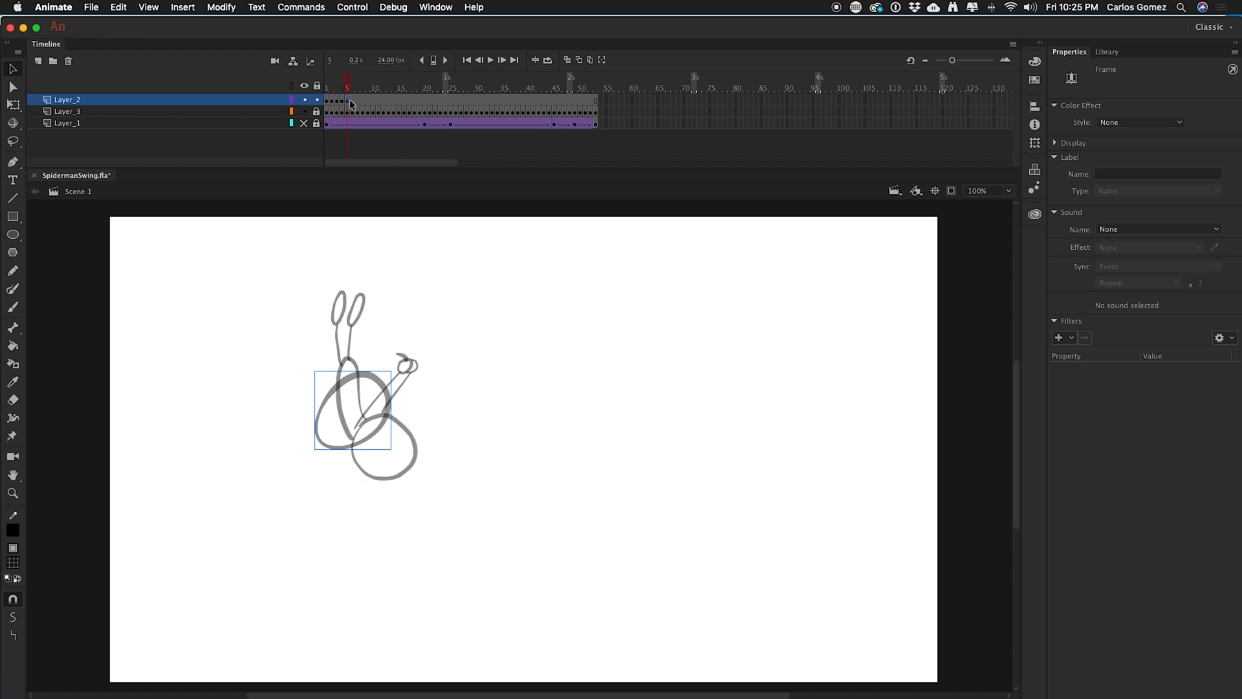
{"action": "left_click", "coordinate": [361, 87]}
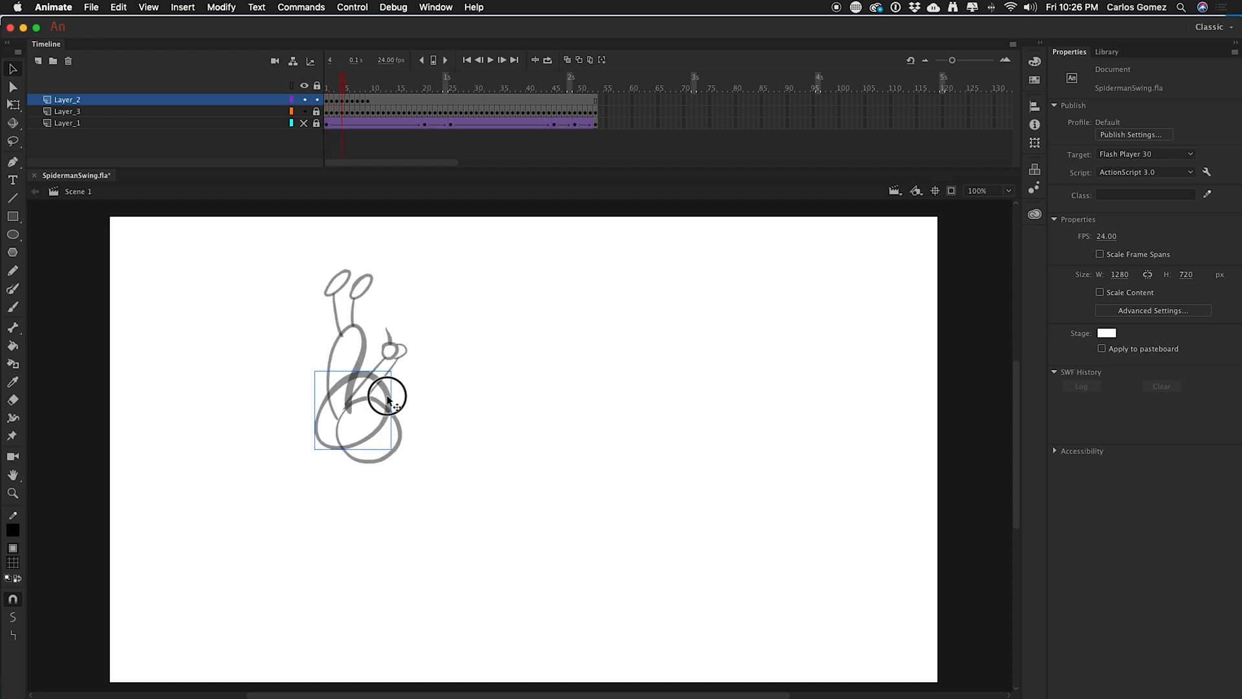
{"action": "left_click", "coordinate": [386, 400]}
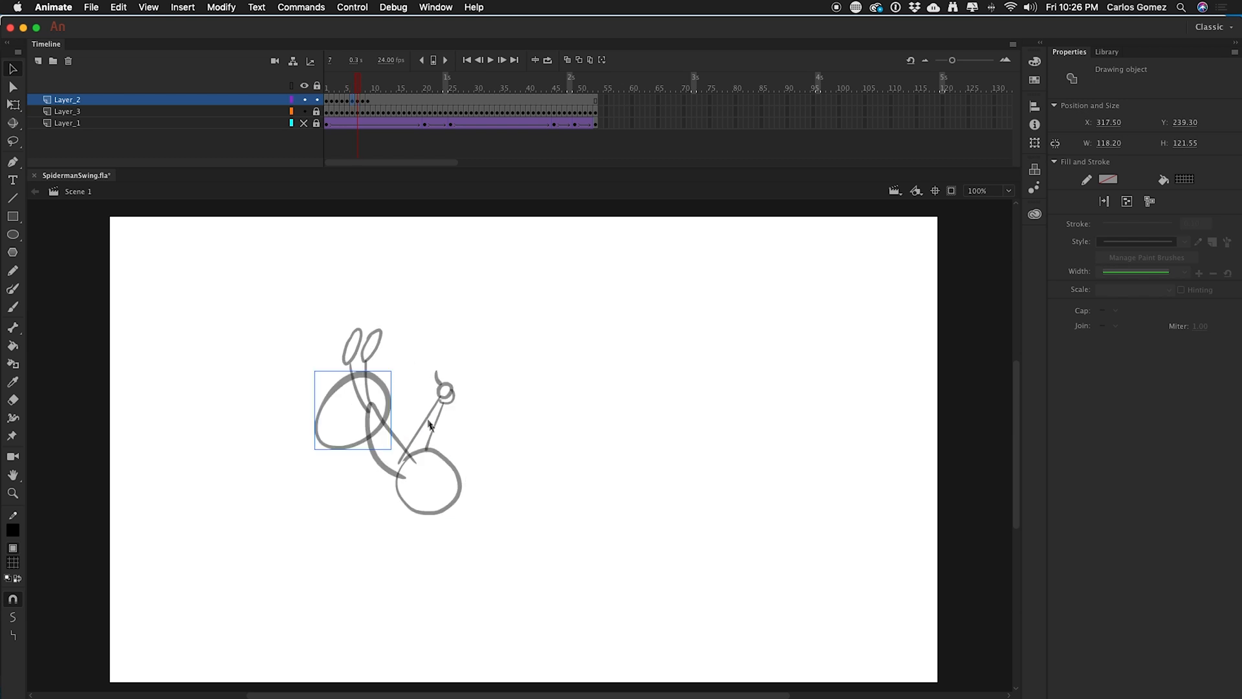
{"action": "left_click_drag", "start_coordinate": [351, 408], "coordinate": [459, 459]}
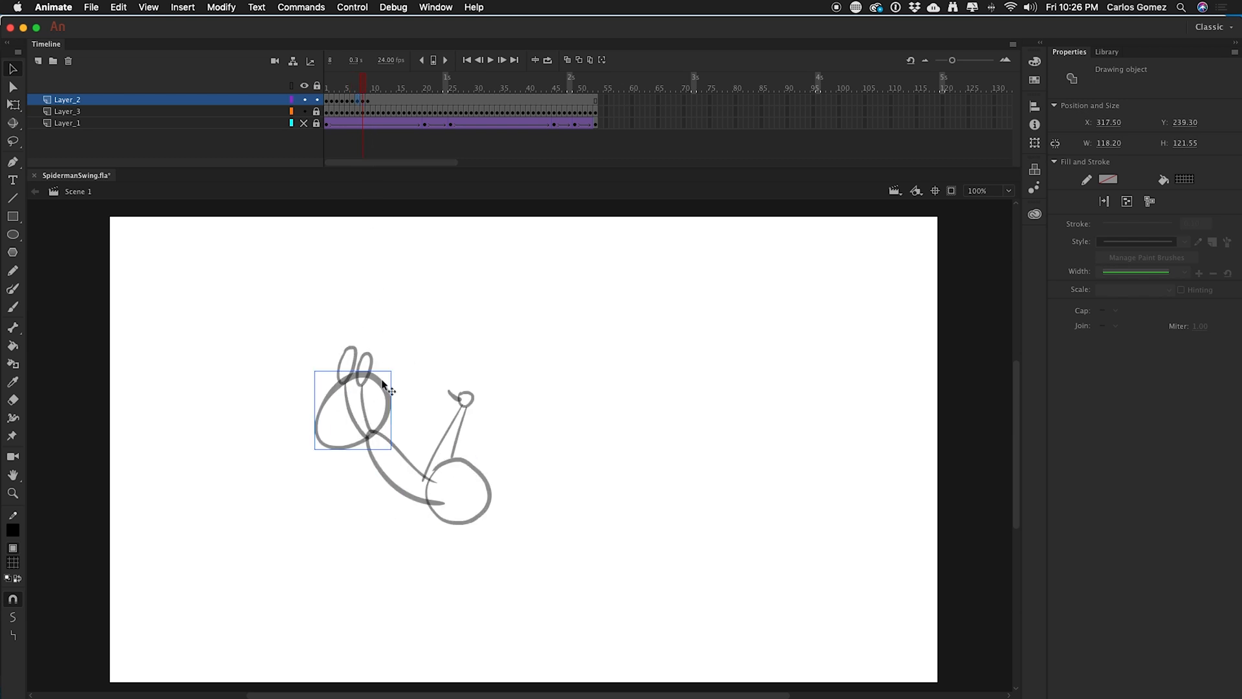
{"action": "left_click_drag", "start_coordinate": [352, 403], "coordinate": [459, 492]}
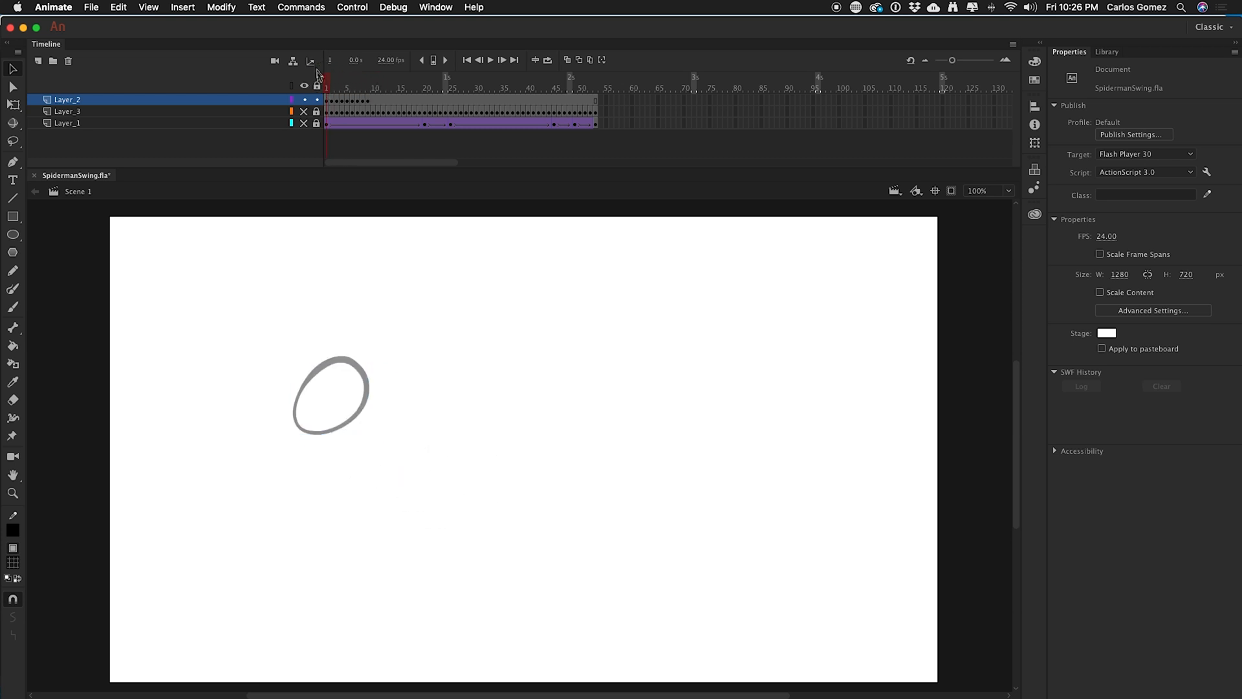
{"action": "mouse_move", "coordinate": [38, 499]}
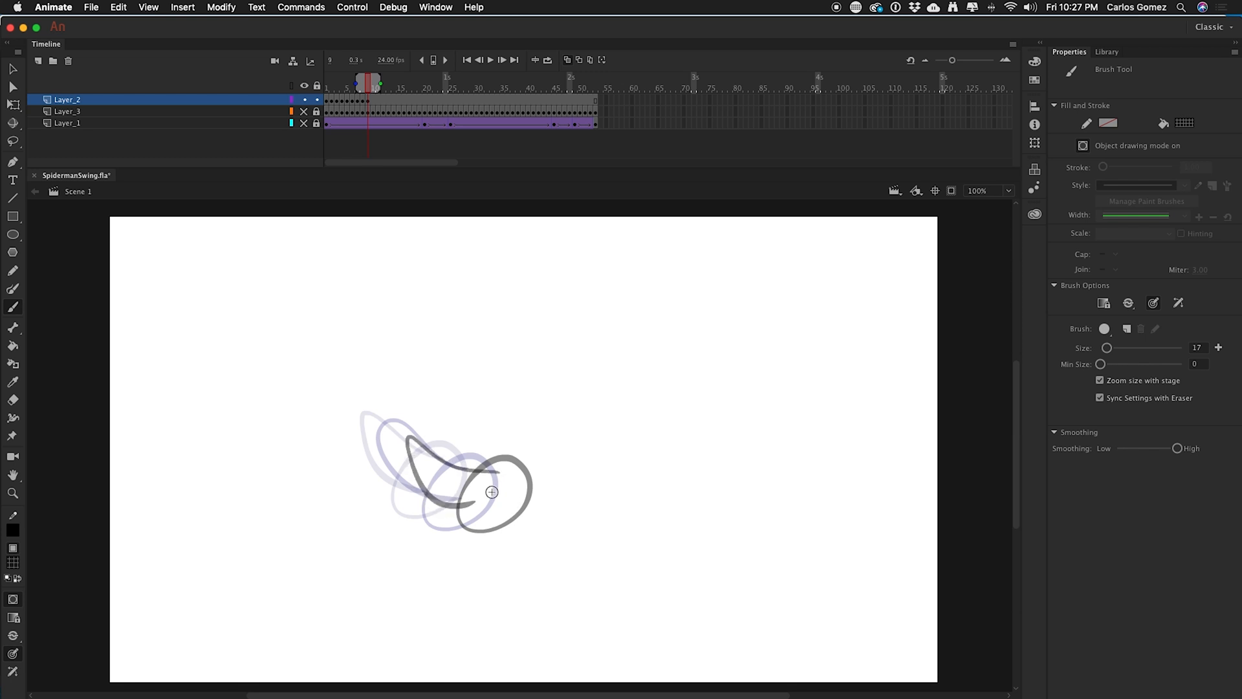
Finish the torso curve on the next frame and switch Onion Skin previews off.
{"action": "left_click", "coordinate": [379, 83]}
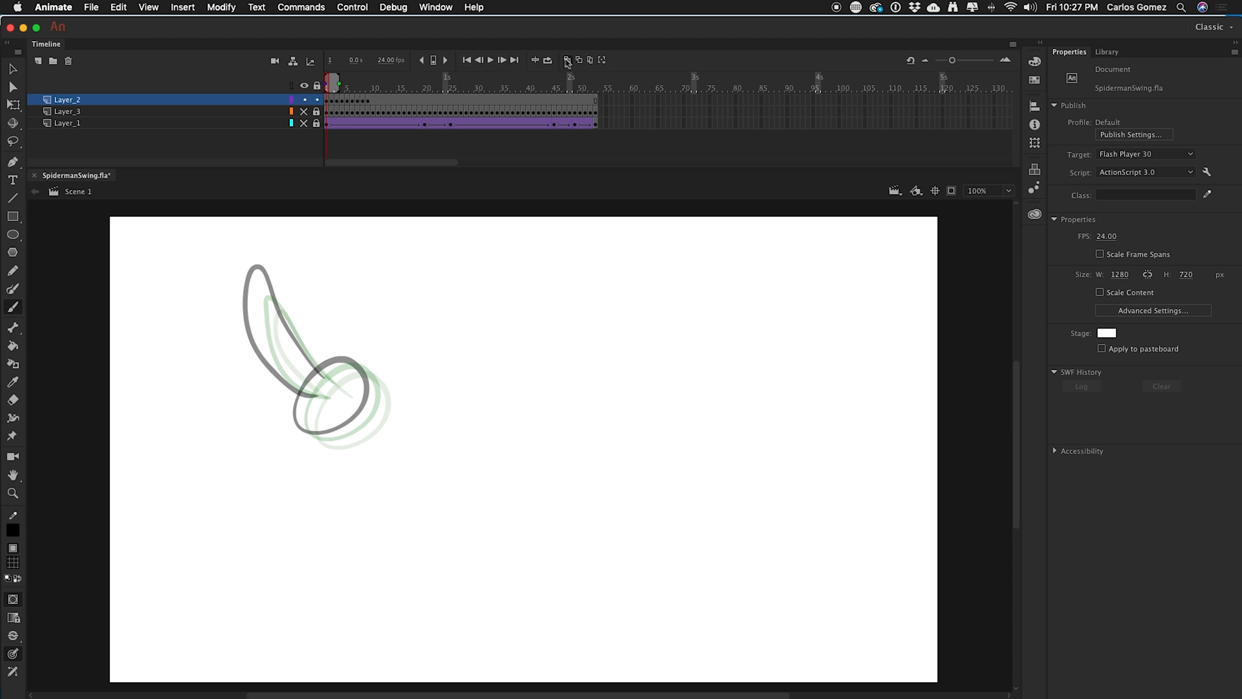
{"action": "left_click", "coordinate": [566, 60]}
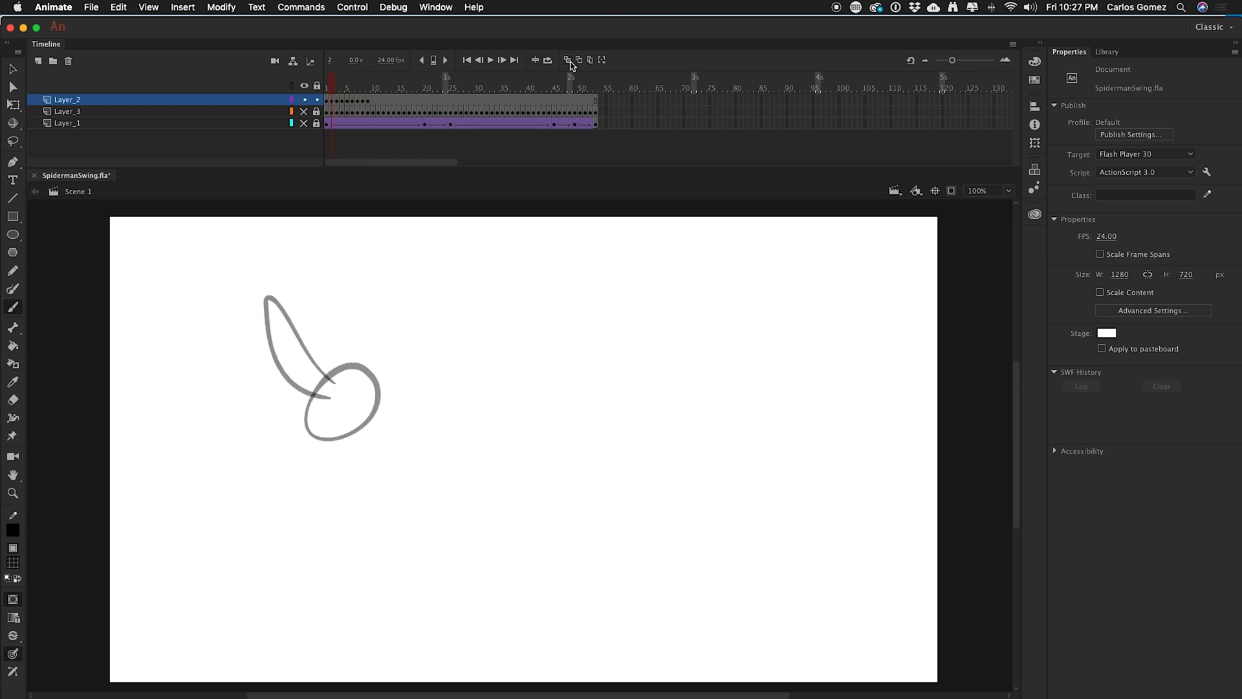
Return toward frame 1 and select the curved torso shape apart from the hip oval.
{"action": "left_click", "coordinate": [363, 87]}
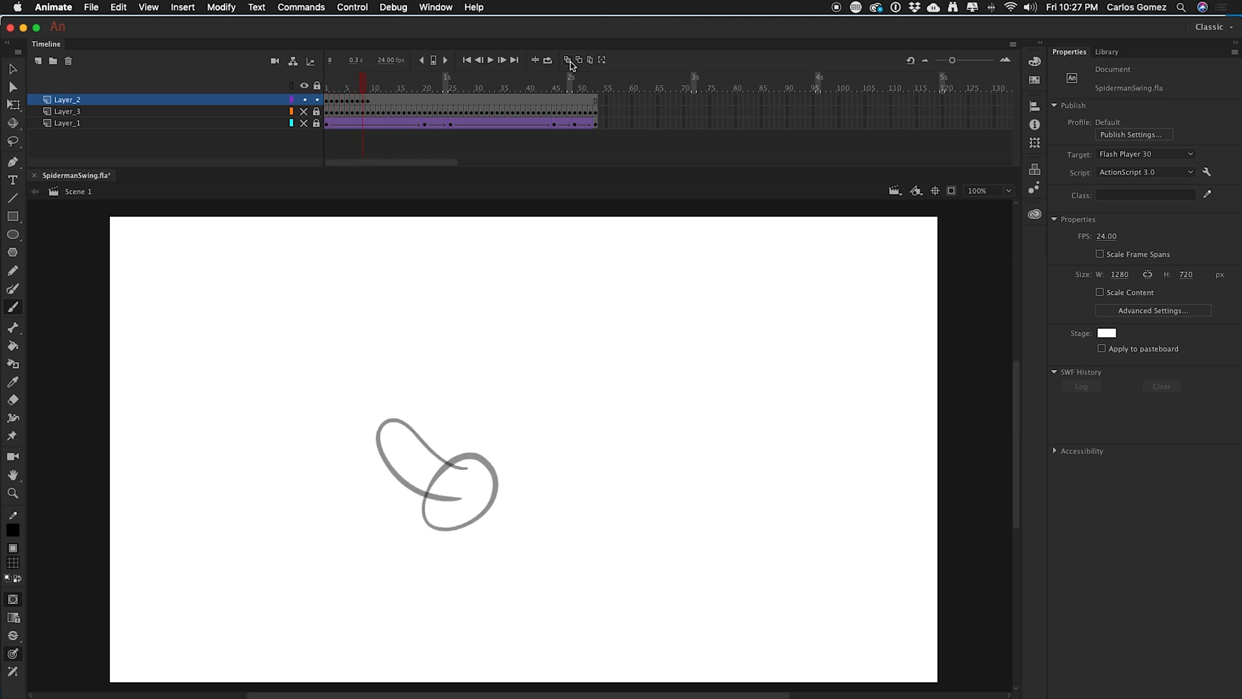
{"action": "left_click", "coordinate": [341, 87]}
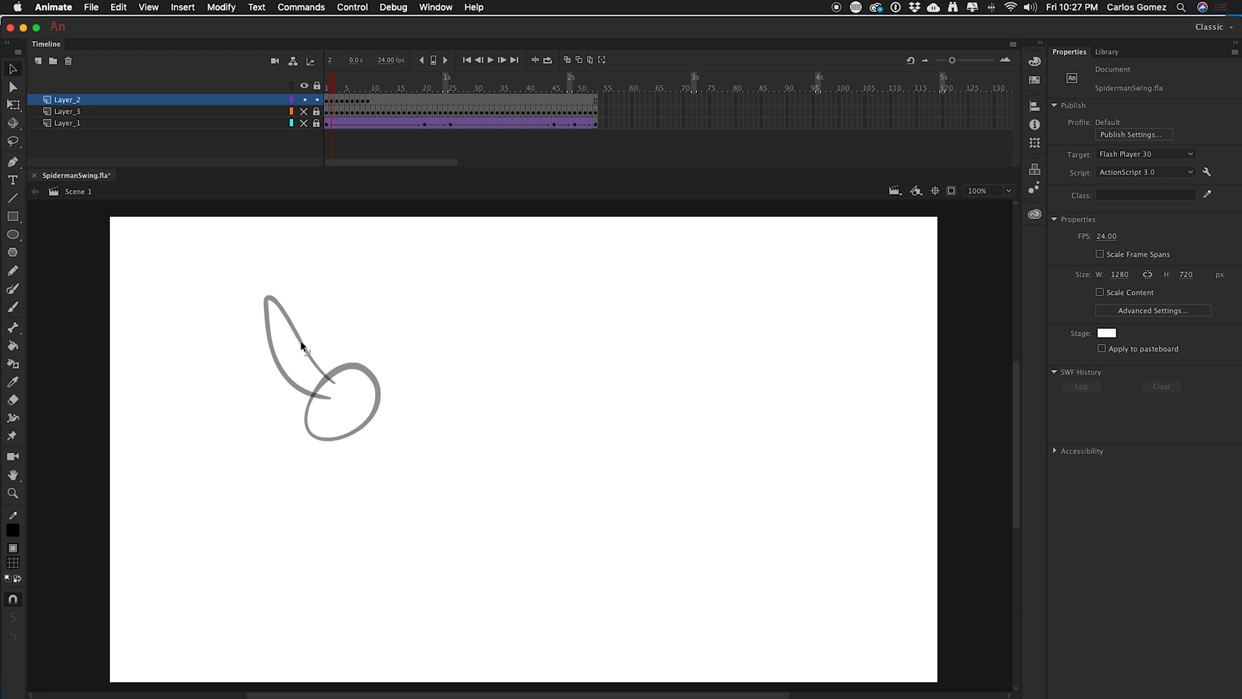
{"action": "left_click", "coordinate": [299, 348]}
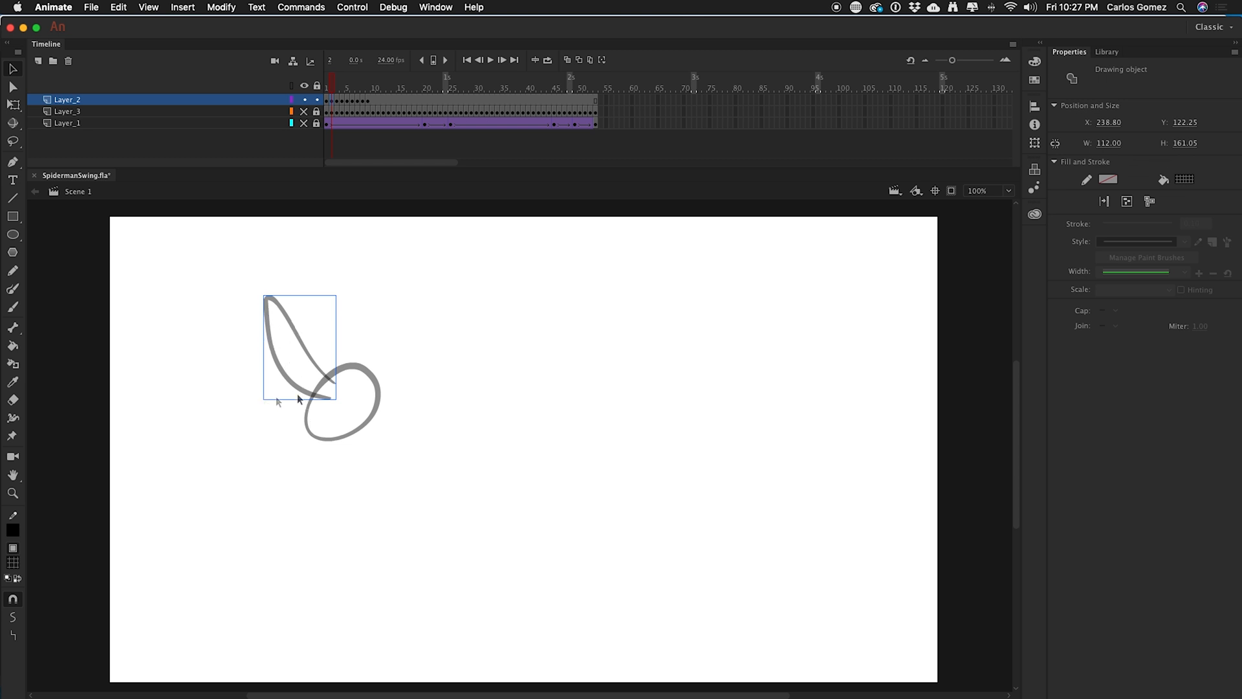
{"action": "mouse_move", "coordinate": [49, 577]}
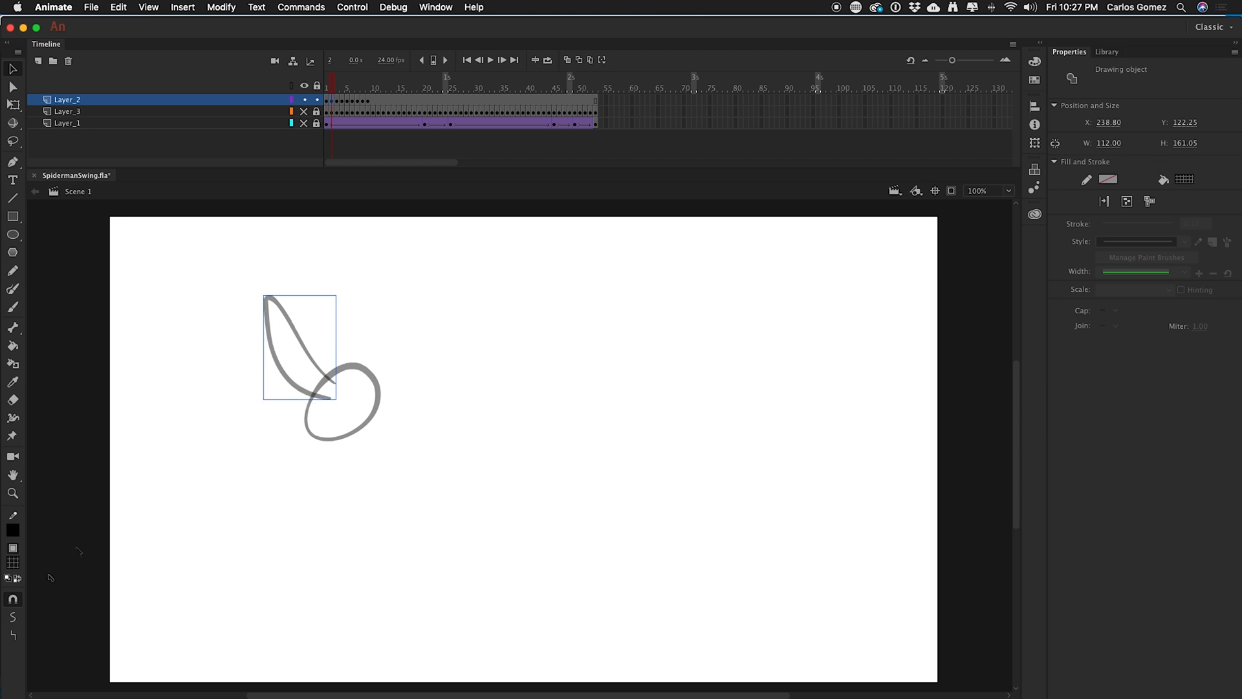
{"action": "mouse_move", "coordinate": [323, 337]}
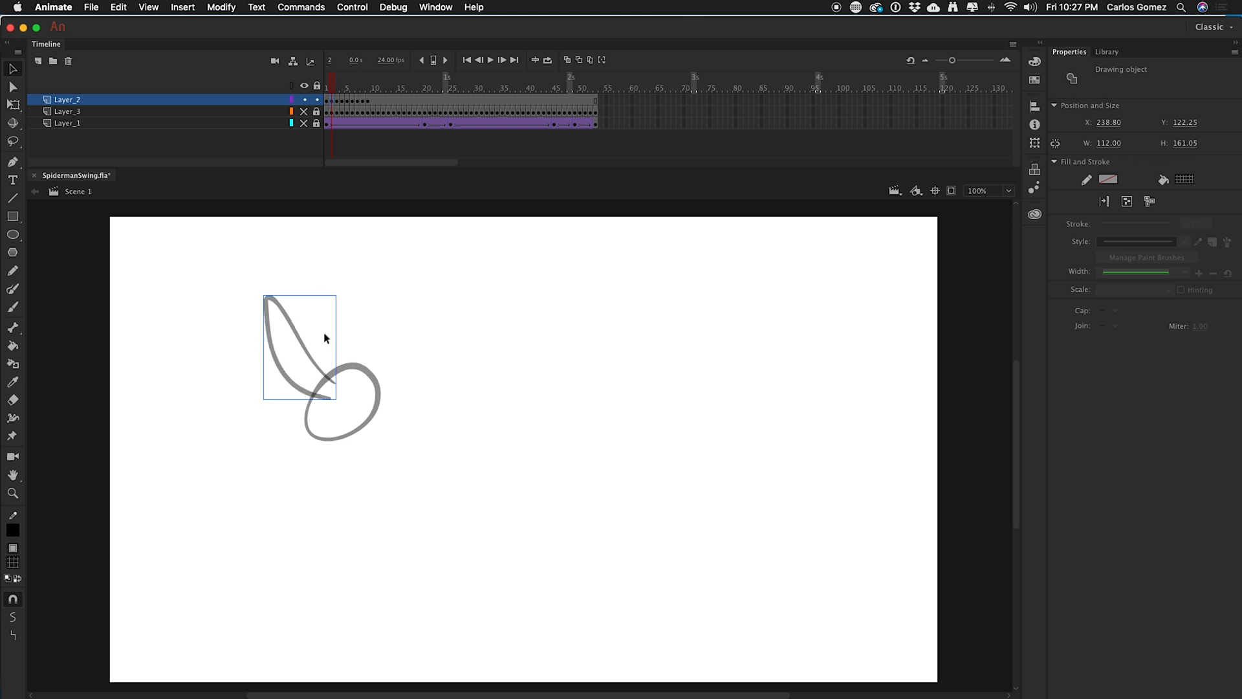
{"action": "mouse_move", "coordinate": [321, 327]}
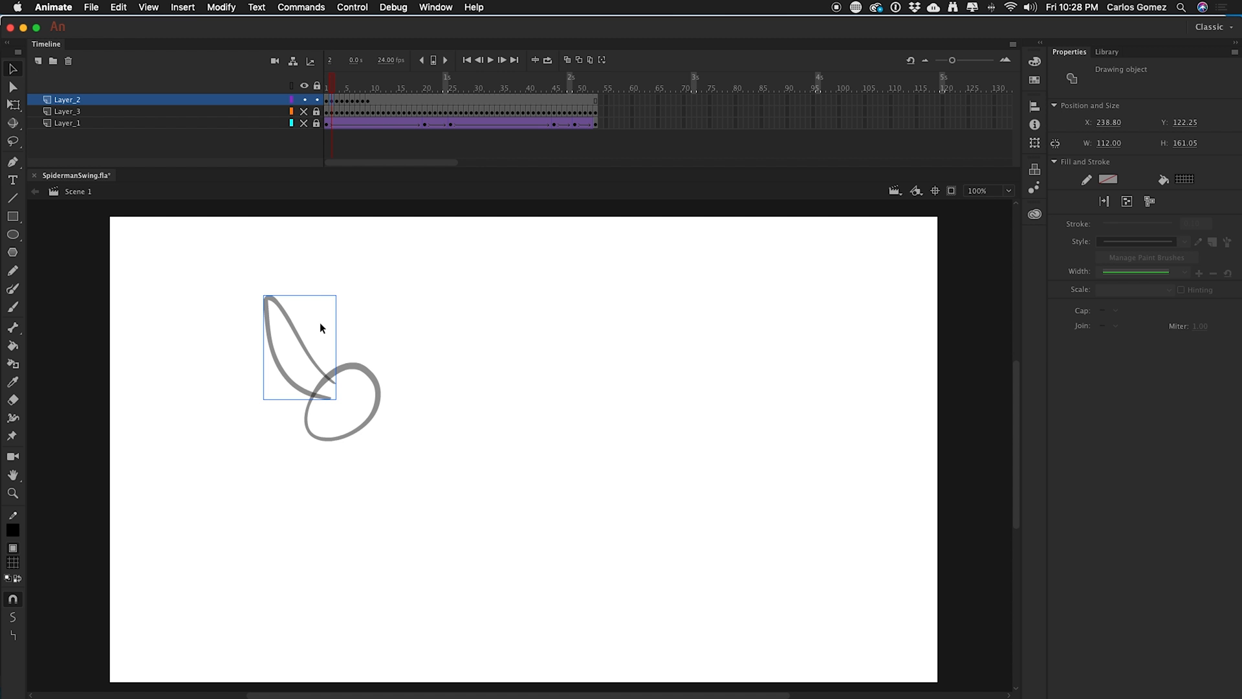
{"action": "mouse_move", "coordinate": [277, 336]}
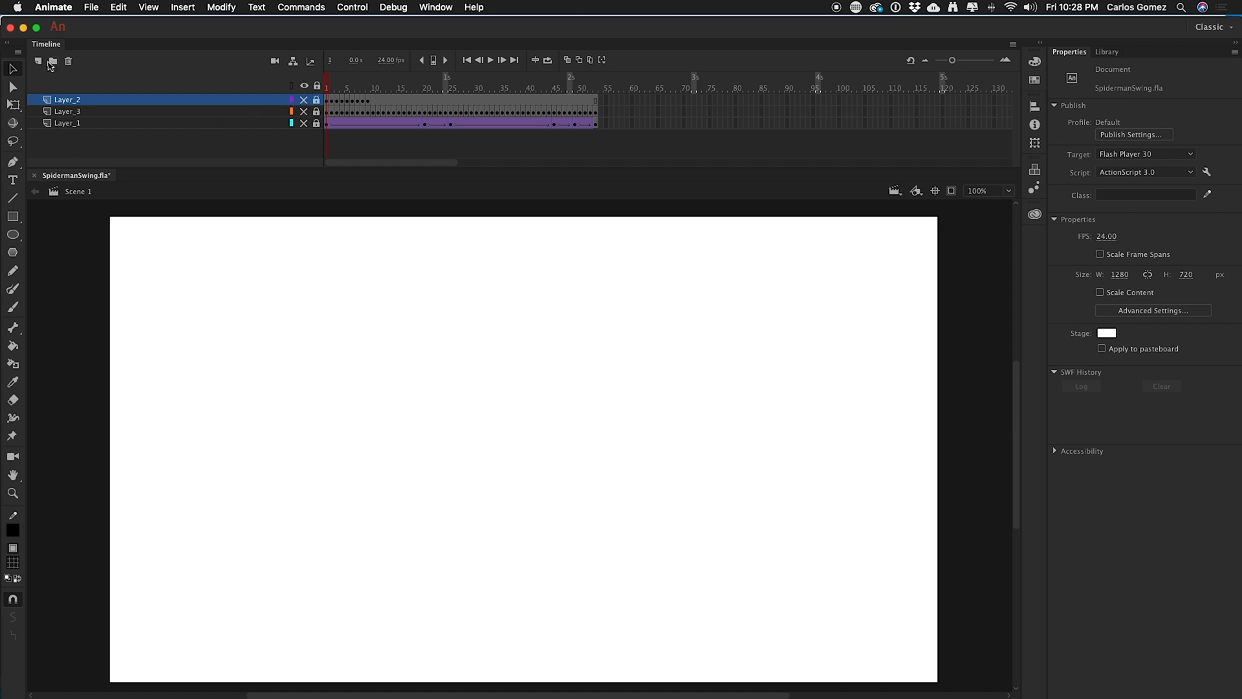
Add a new layer above the others and switch to the Brush.
{"action": "left_click", "coordinate": [38, 61]}
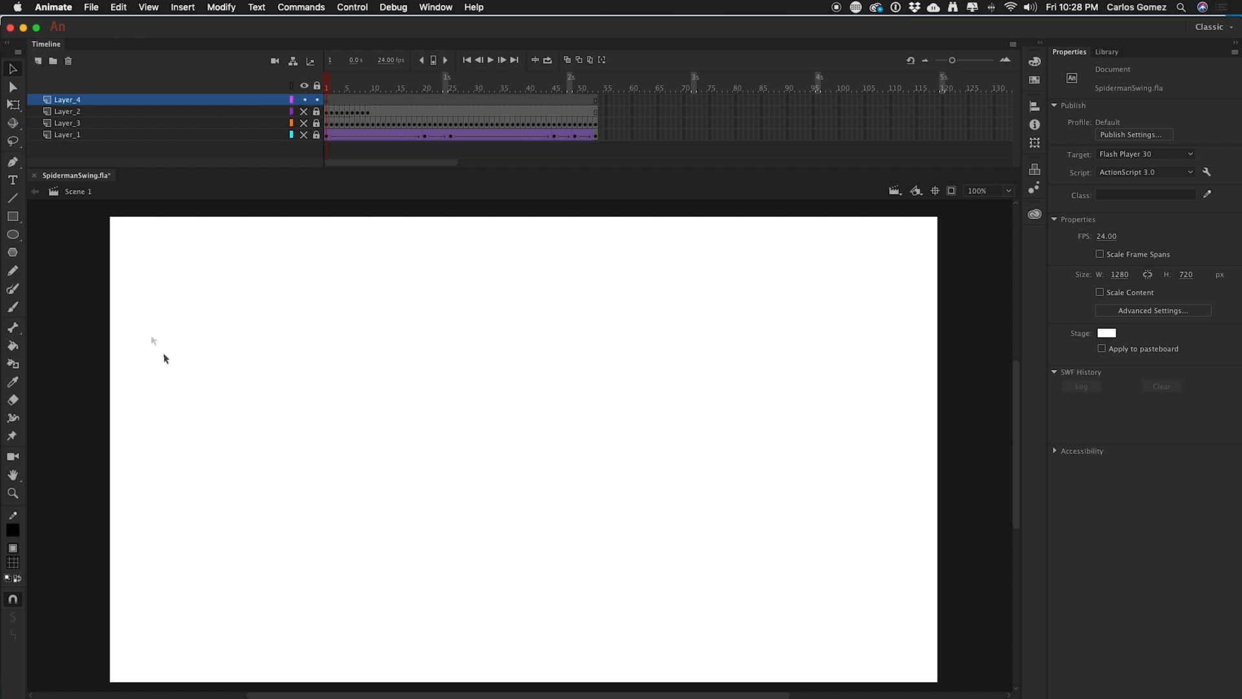
{"action": "left_click", "coordinate": [12, 602]}
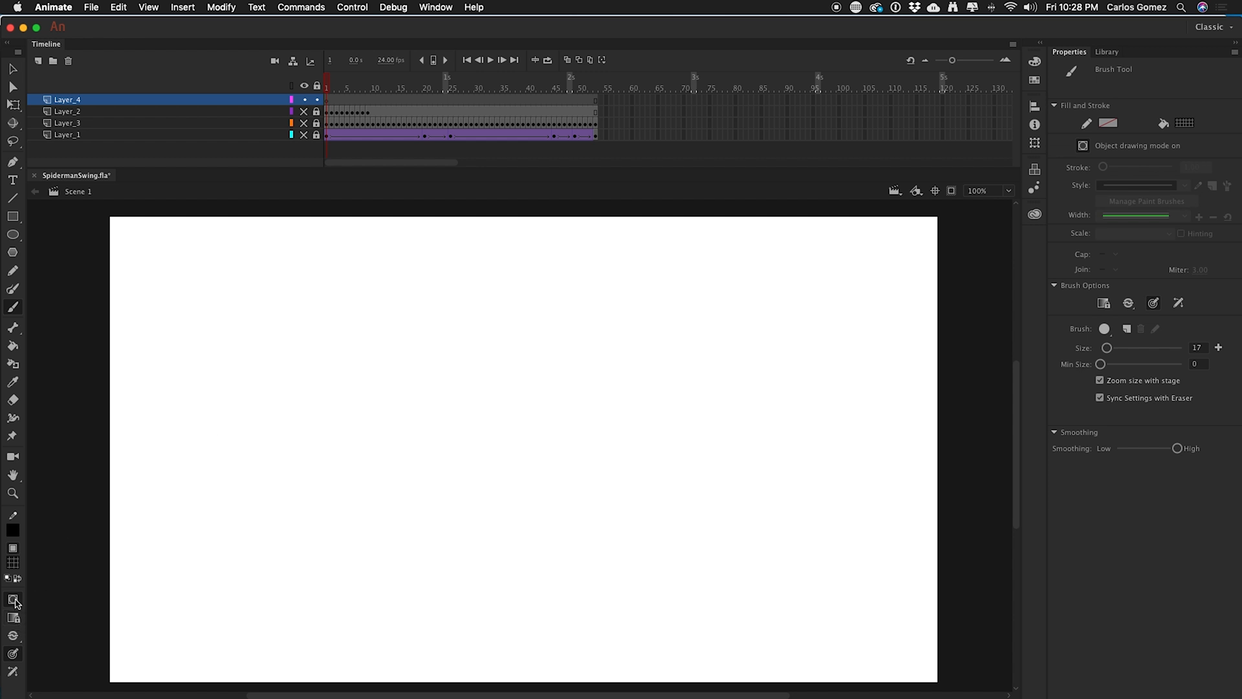
{"action": "left_click", "coordinate": [13, 599]}
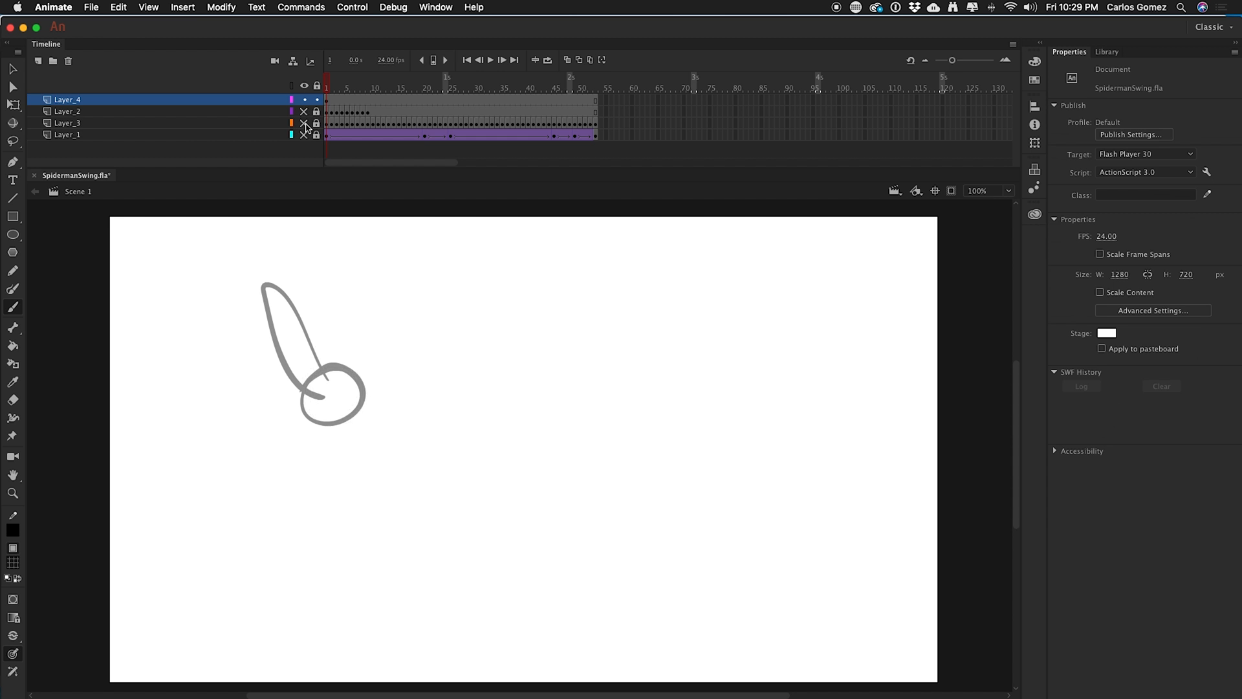
Draw the teardrop-and-circle shape on keyframes 1–3, each further along the swing.
{"action": "left_click", "coordinate": [331, 85]}
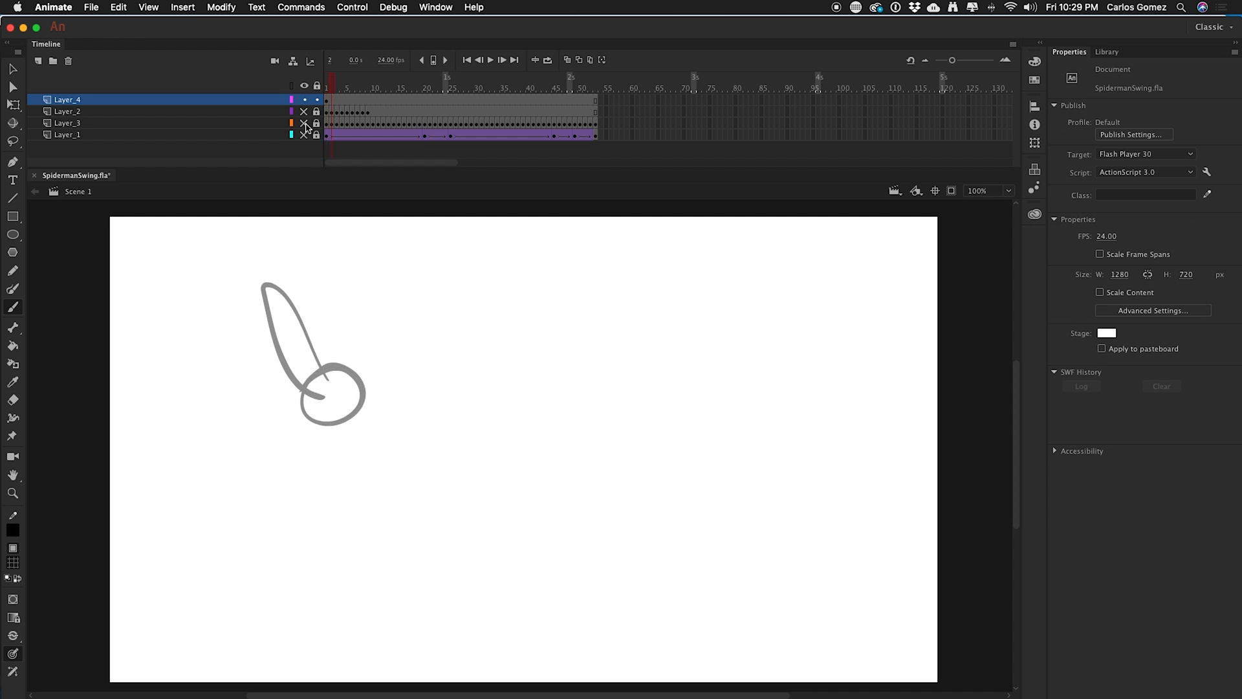
{"action": "left_click", "coordinate": [327, 100]}
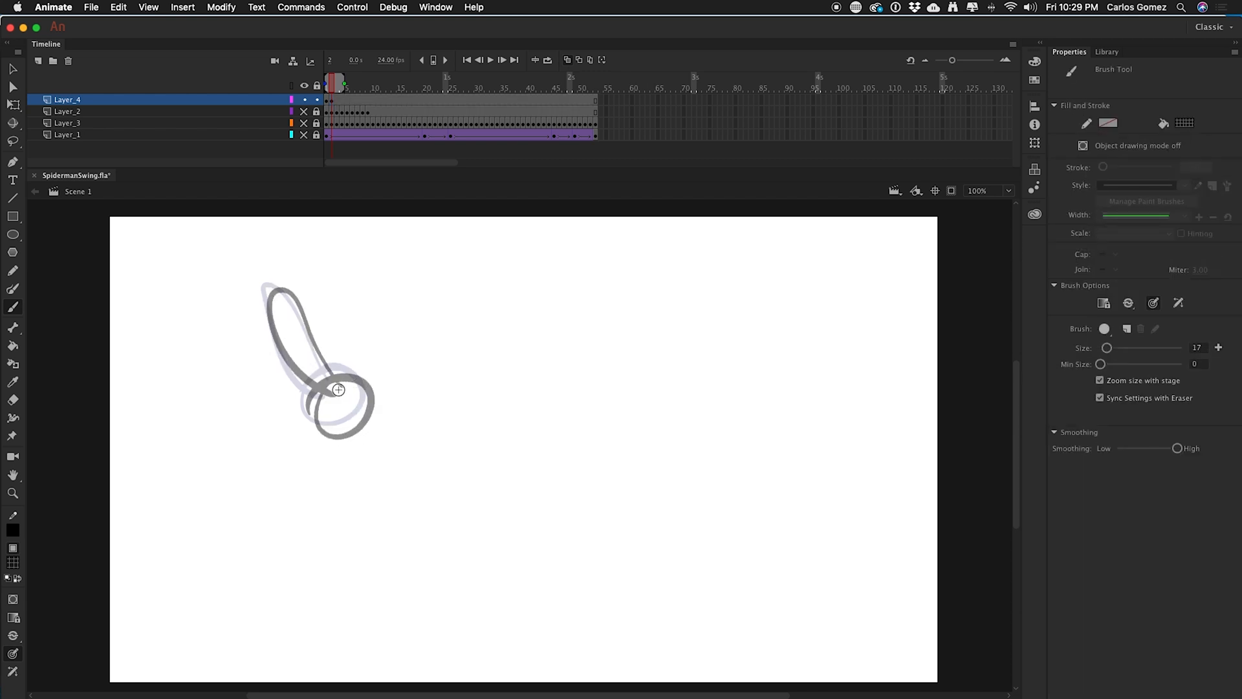
{"action": "left_click", "coordinate": [336, 86]}
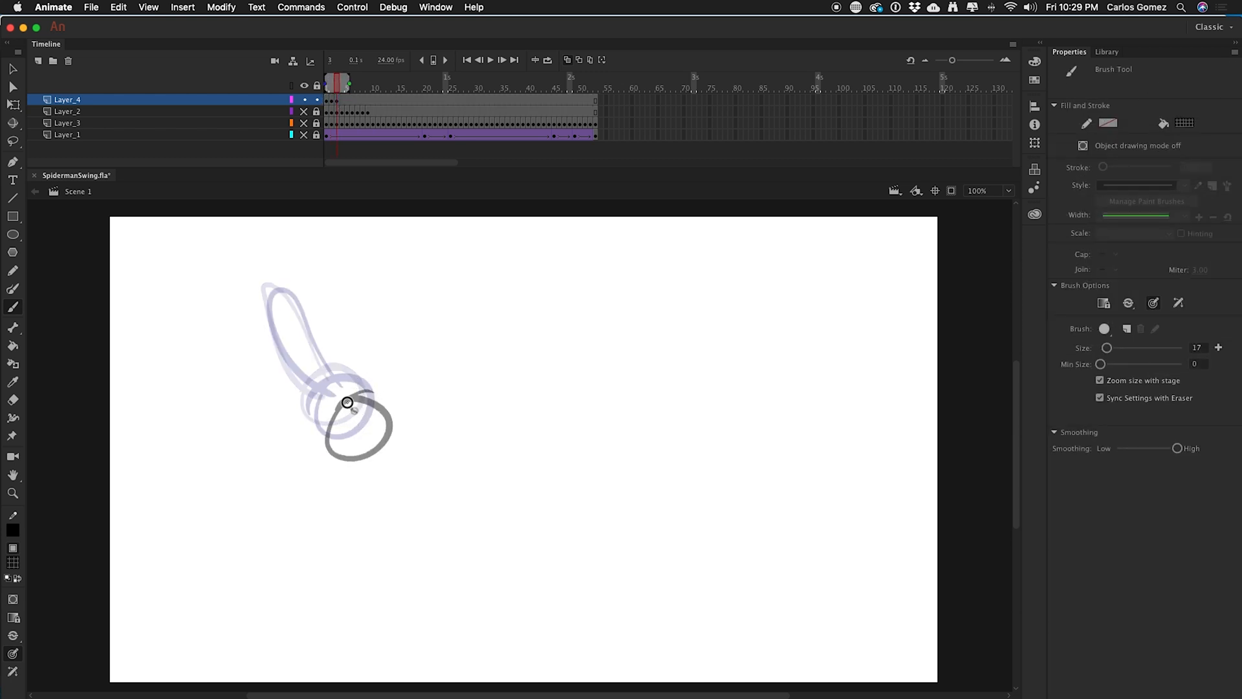
{"action": "left_click_drag", "start_coordinate": [346, 402], "coordinate": [357, 410]}
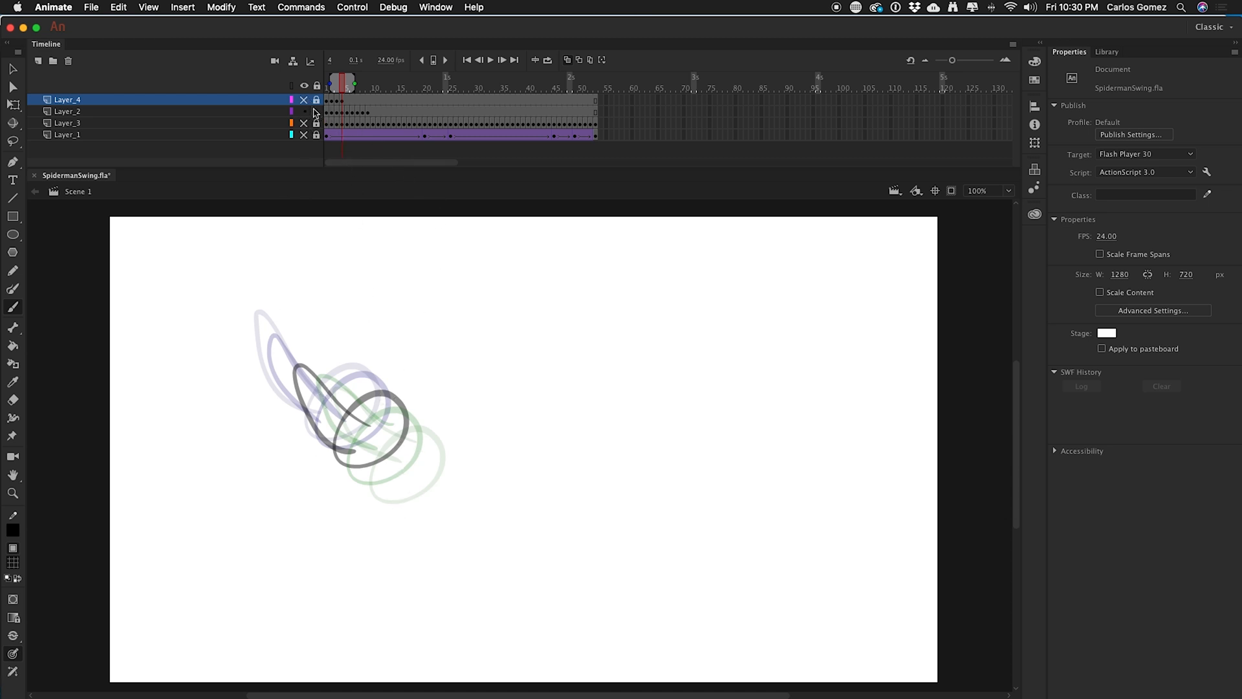
Go back to frame 1, decline unlocking the locked layer and select Layer_2.
{"action": "left_click", "coordinate": [332, 87]}
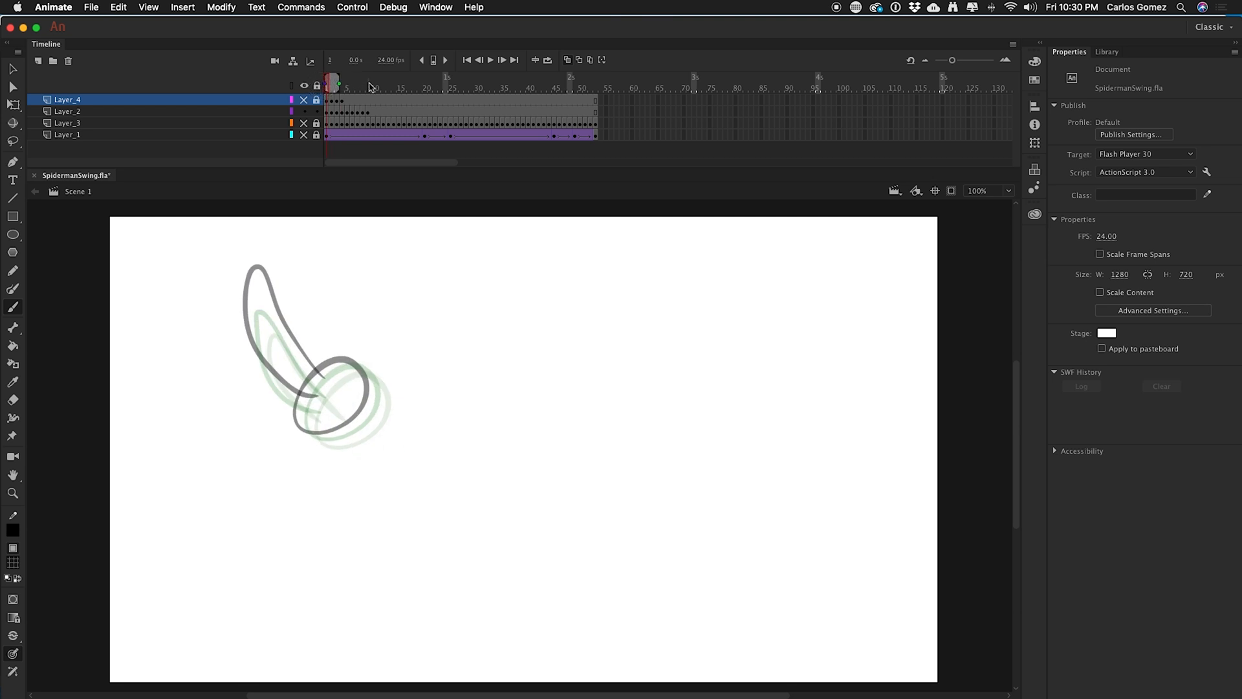
{"action": "mouse_move", "coordinate": [320, 439]}
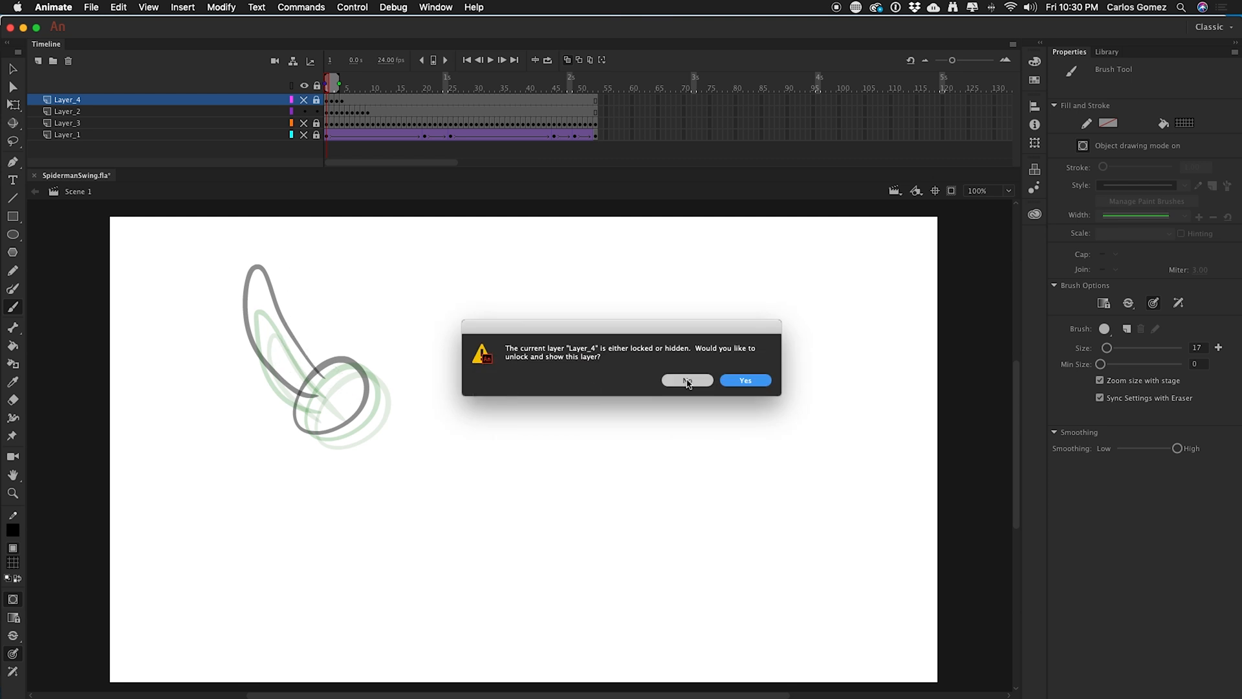
{"action": "left_click", "coordinate": [686, 380]}
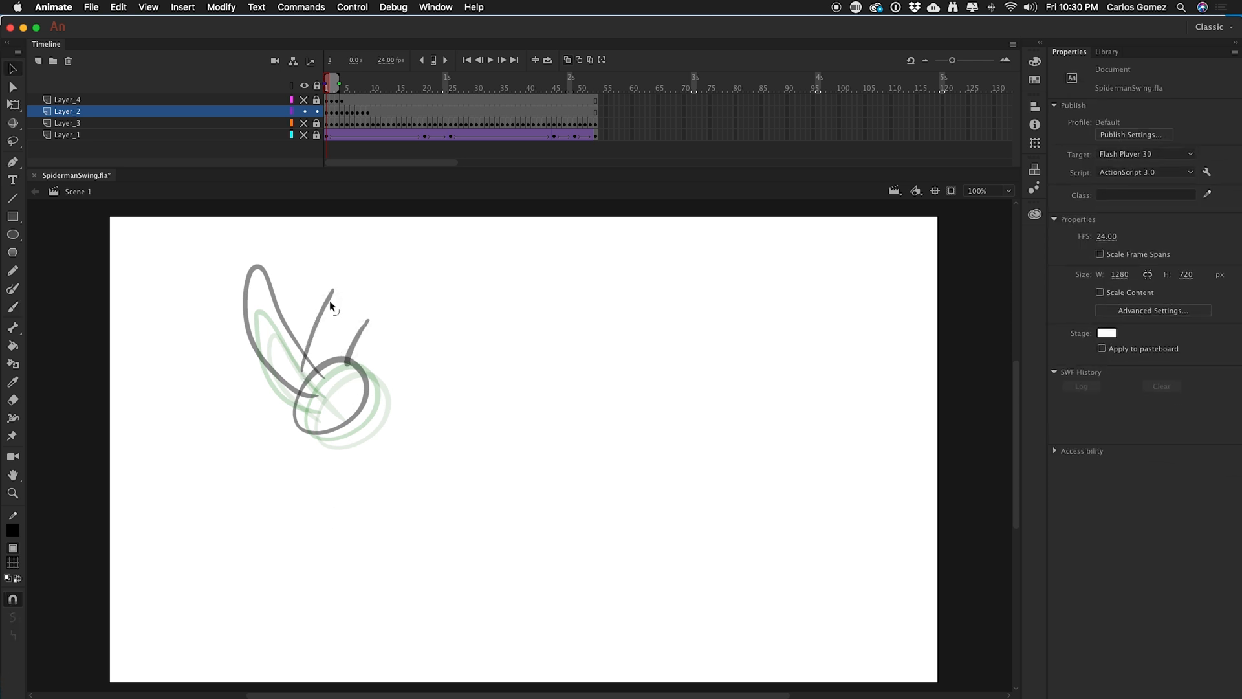
{"action": "left_click", "coordinate": [331, 309]}
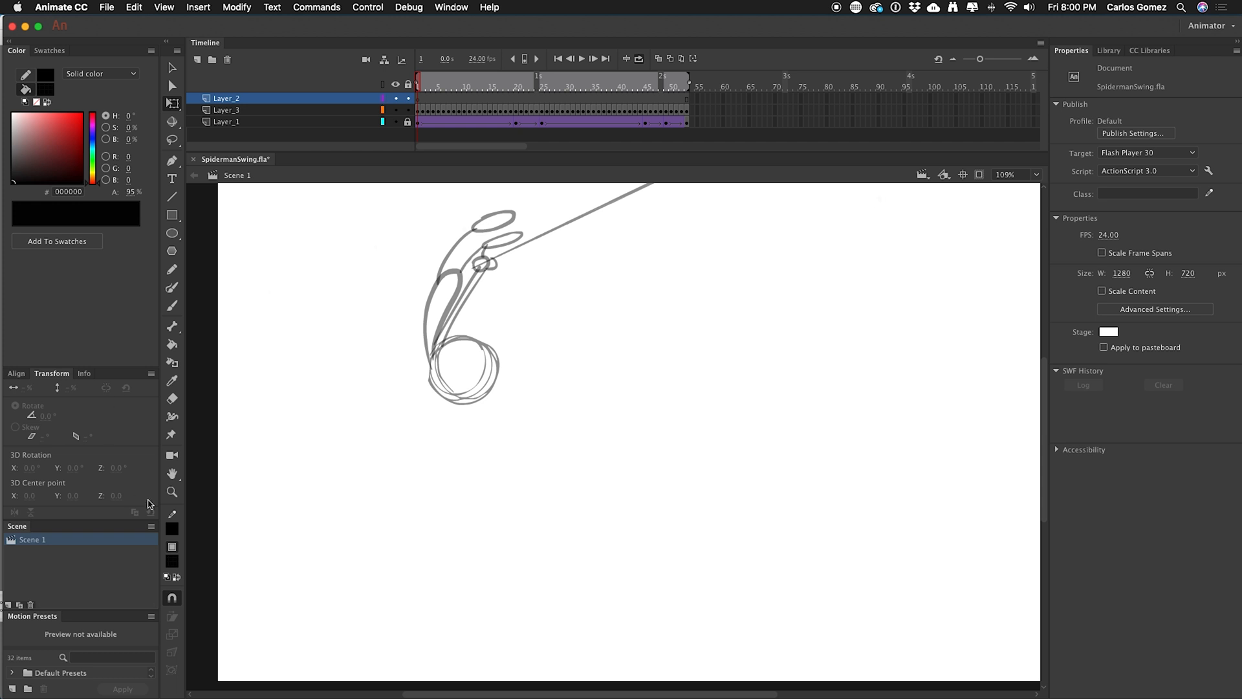
Select the Brush and lower the fill colour's A value to 40.
{"action": "left_click", "coordinate": [171, 305]}
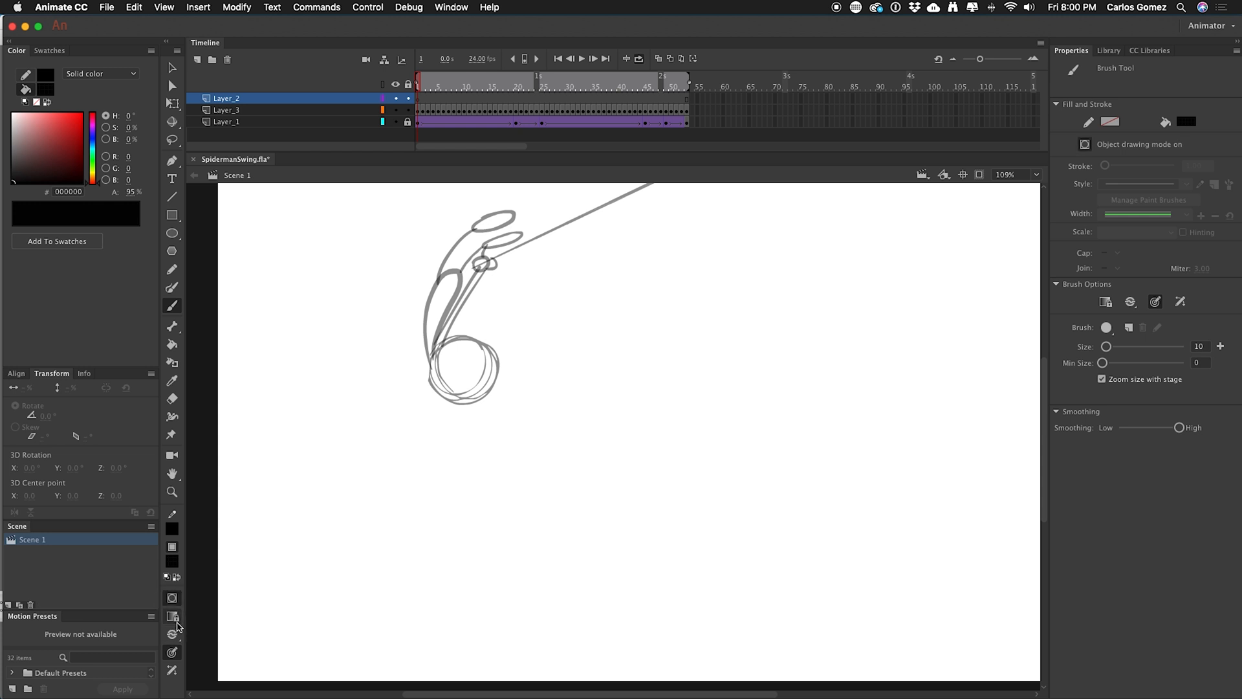
{"action": "mouse_move", "coordinate": [172, 595]}
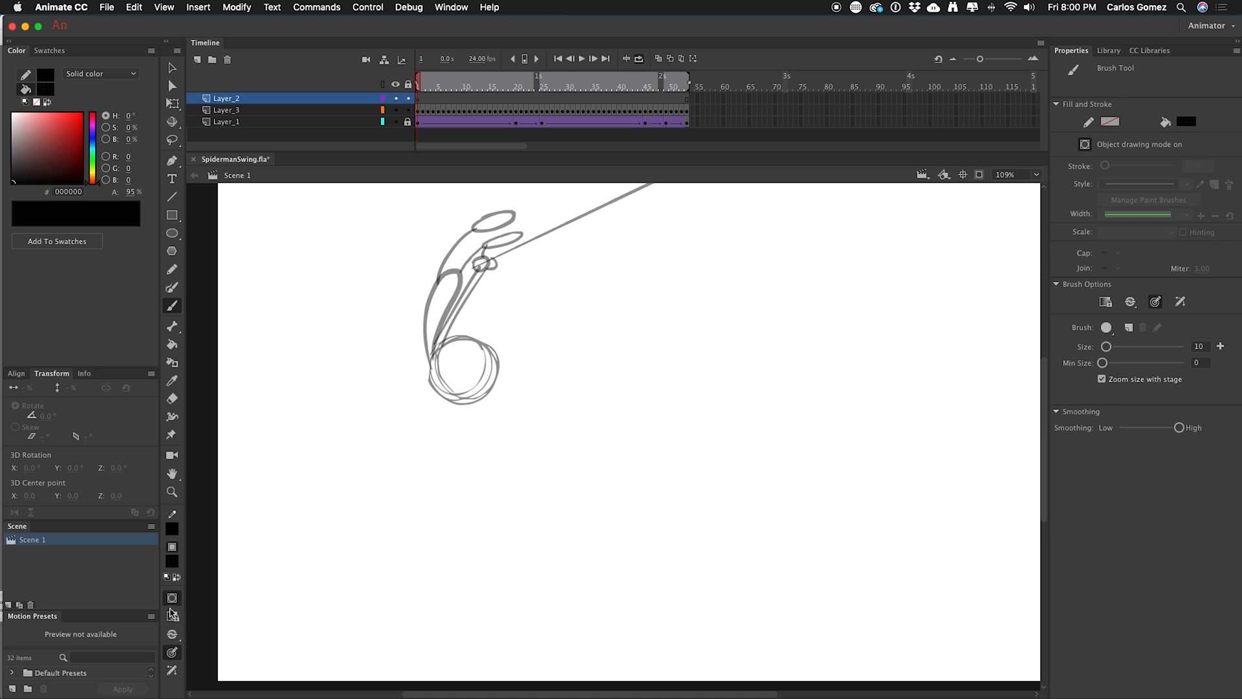
{"action": "mouse_move", "coordinate": [910, 242]}
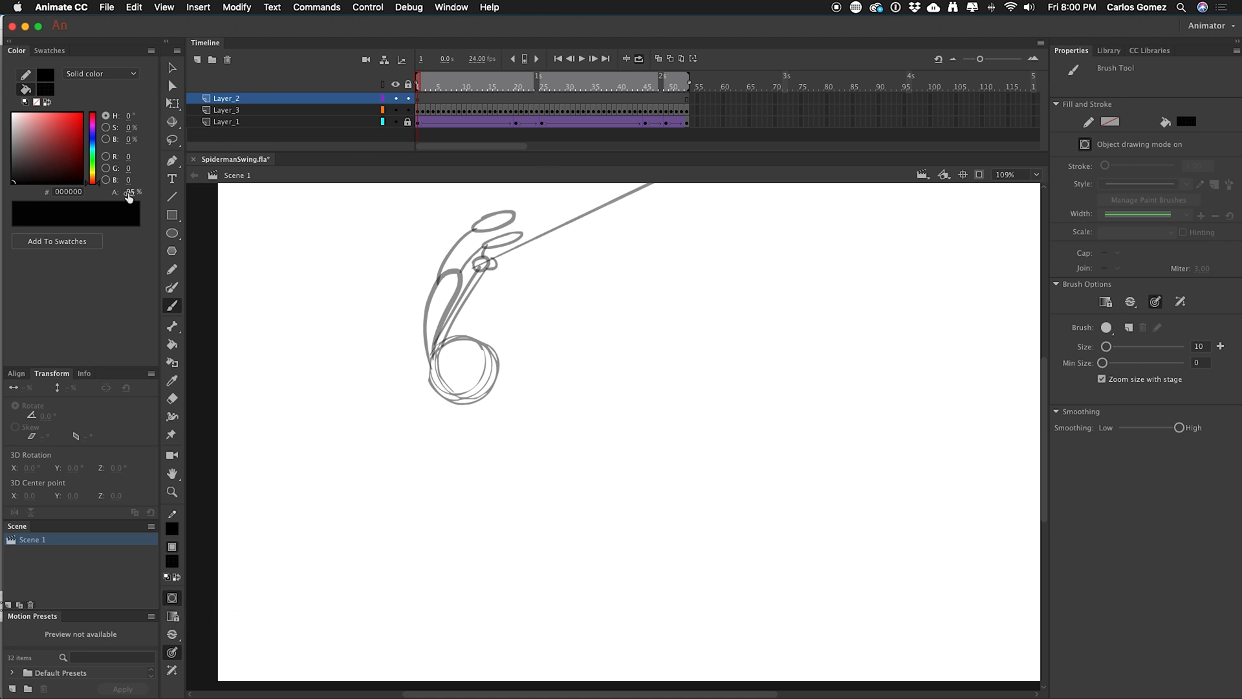
{"action": "type", "text": "95"}
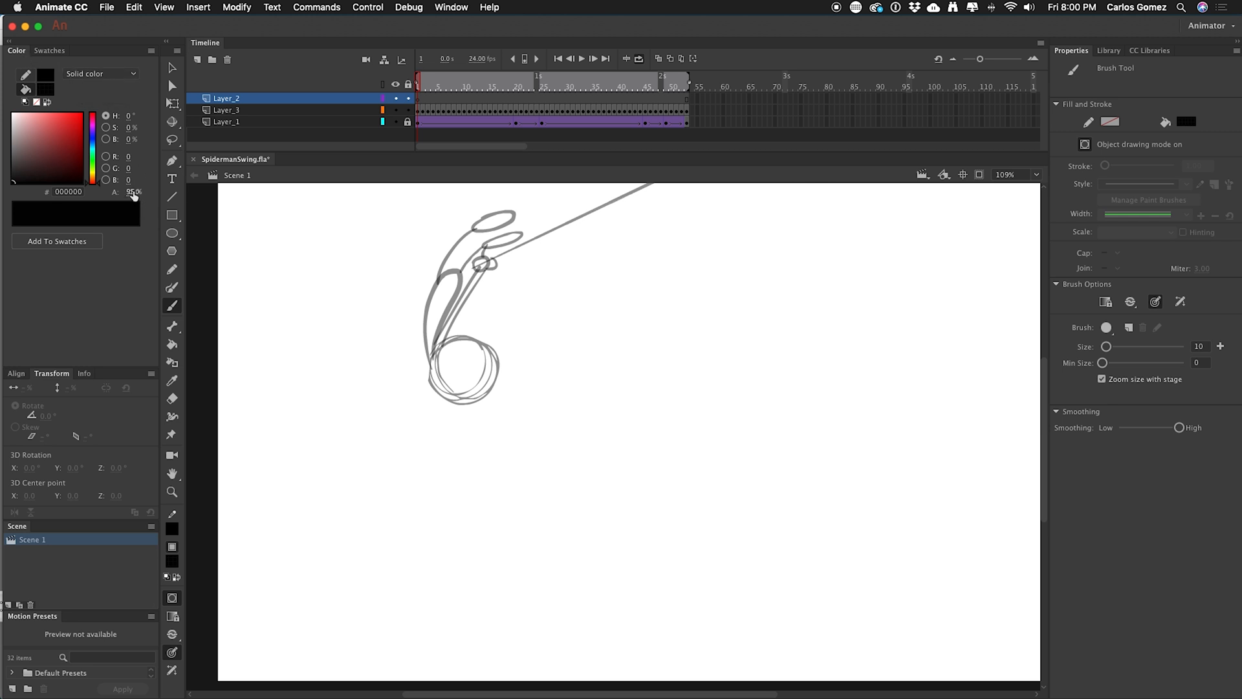
{"action": "left_click", "coordinate": [134, 192]}
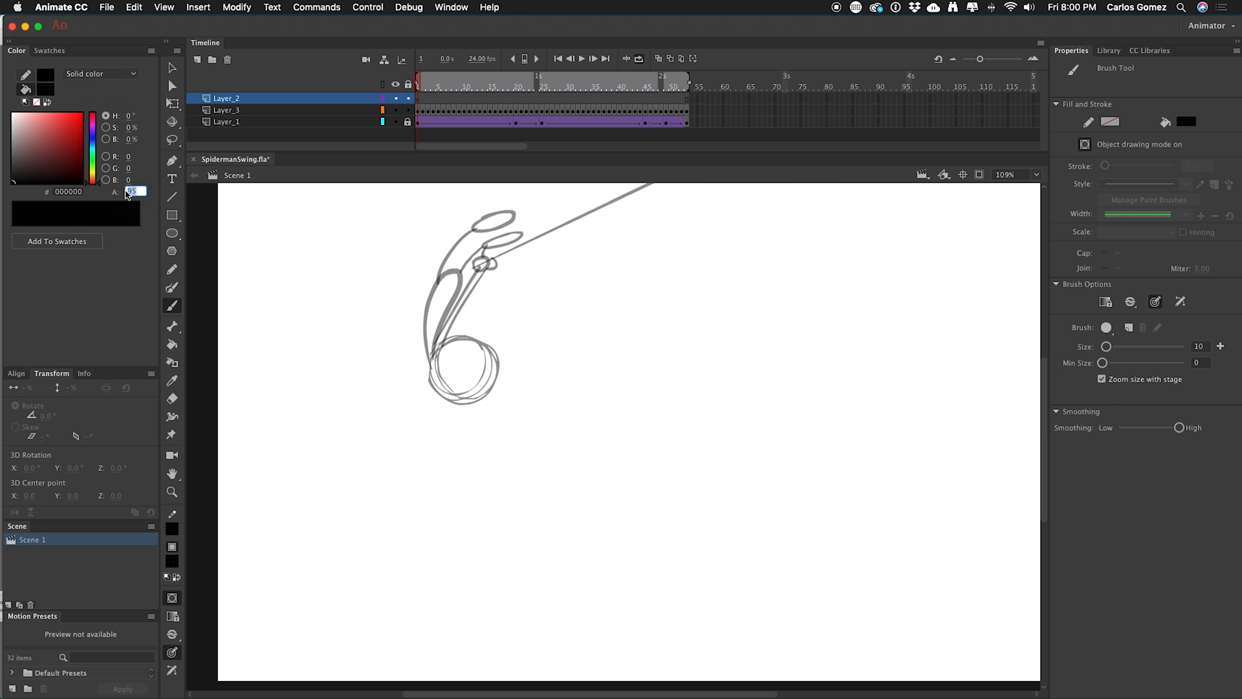
{"action": "type", "text": "40 %"}
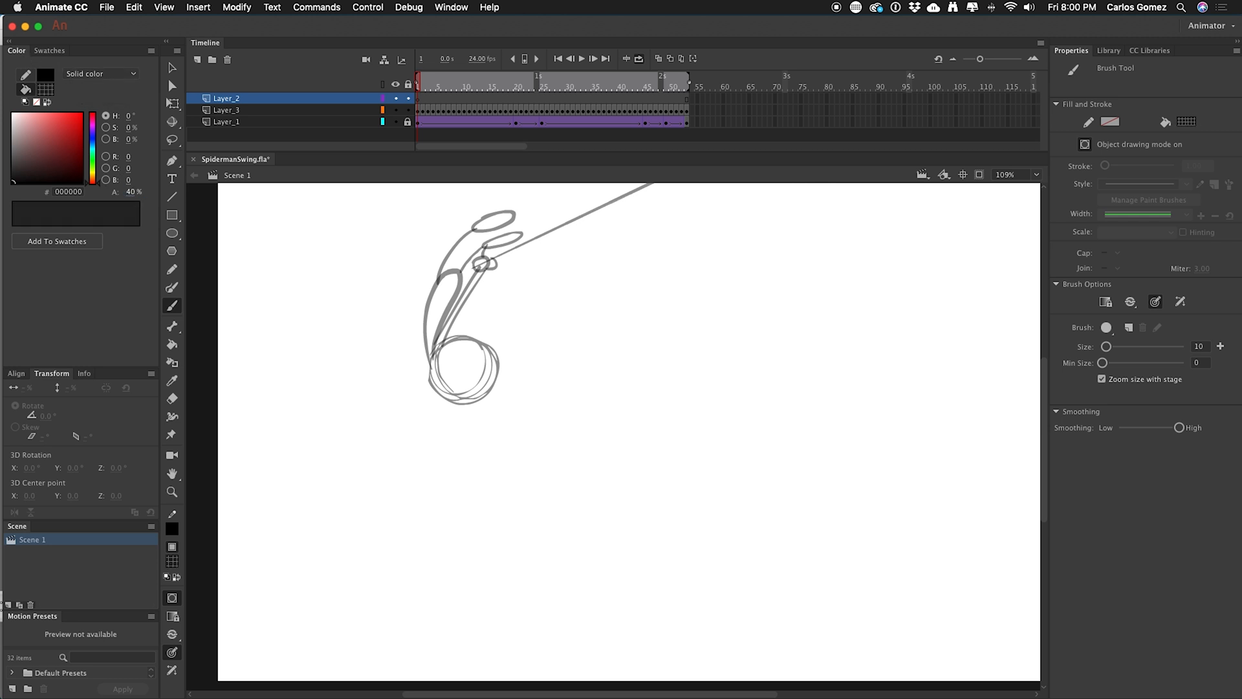
{"action": "mouse_move", "coordinate": [318, 264]}
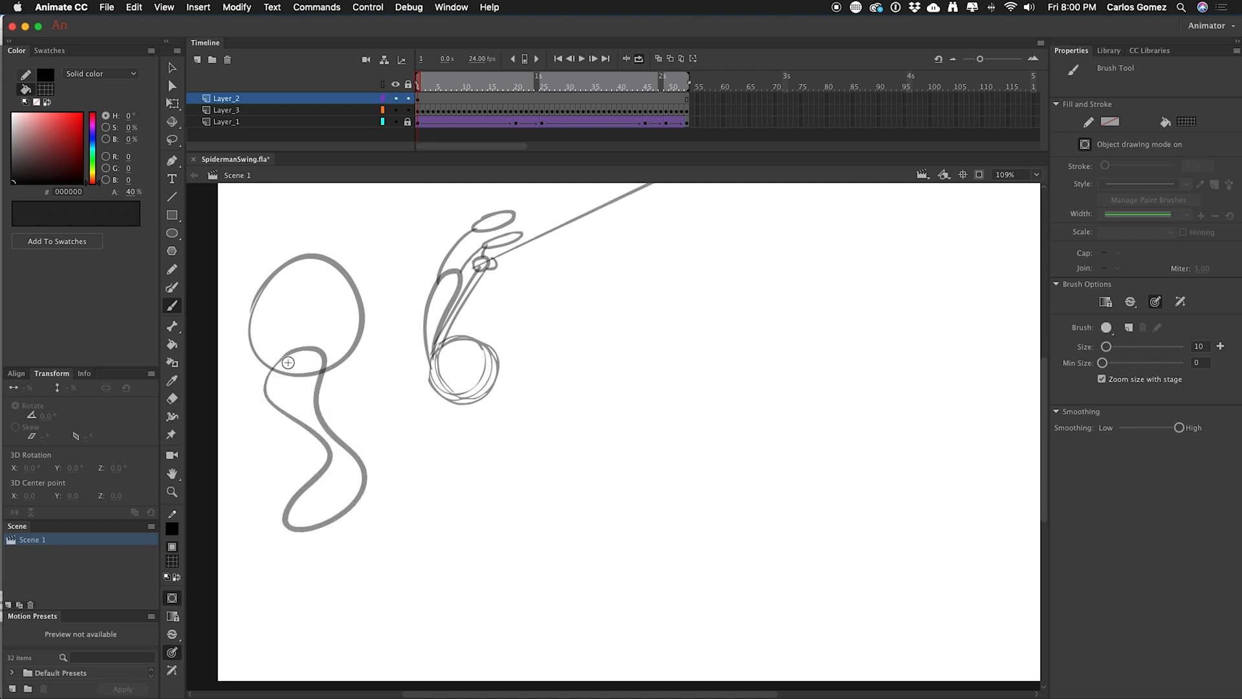
{"action": "mouse_move", "coordinate": [362, 280]}
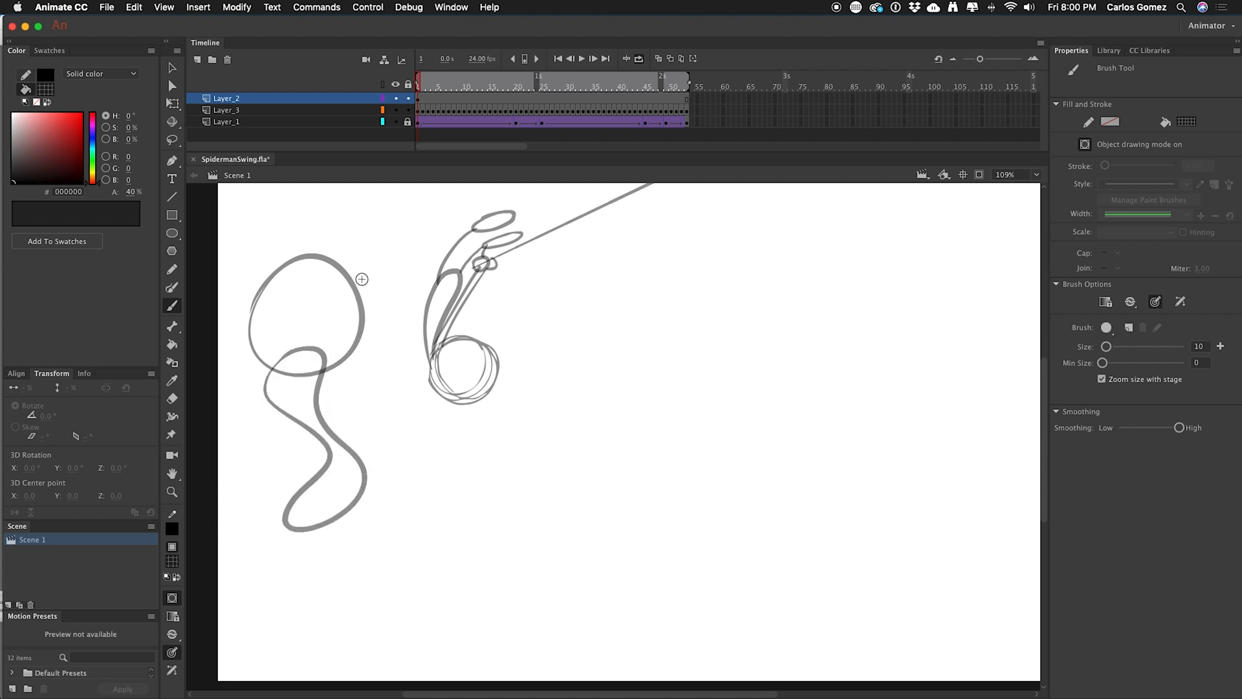
Sketch closed eyes, a nose and hair strokes across the head.
{"action": "left_click_drag", "start_coordinate": [362, 280], "coordinate": [384, 348]}
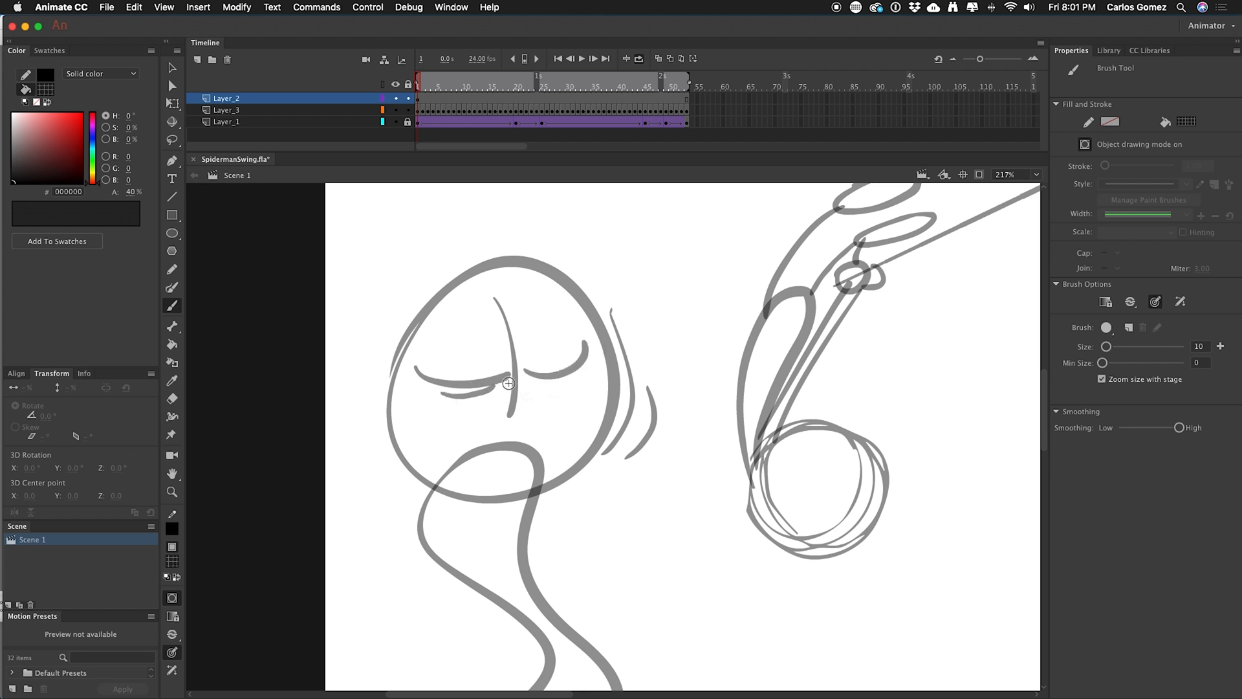
{"action": "left_click_drag", "start_coordinate": [509, 383], "coordinate": [464, 282]}
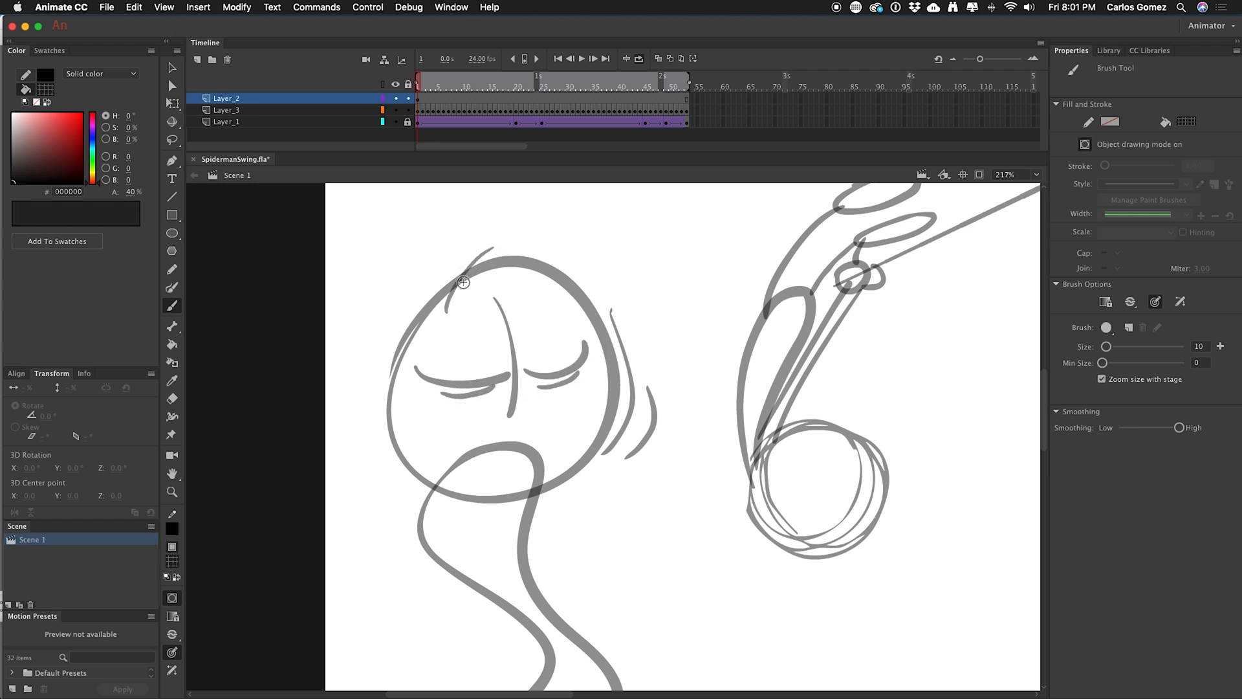
{"action": "left_click_drag", "start_coordinate": [464, 282], "coordinate": [538, 259]}
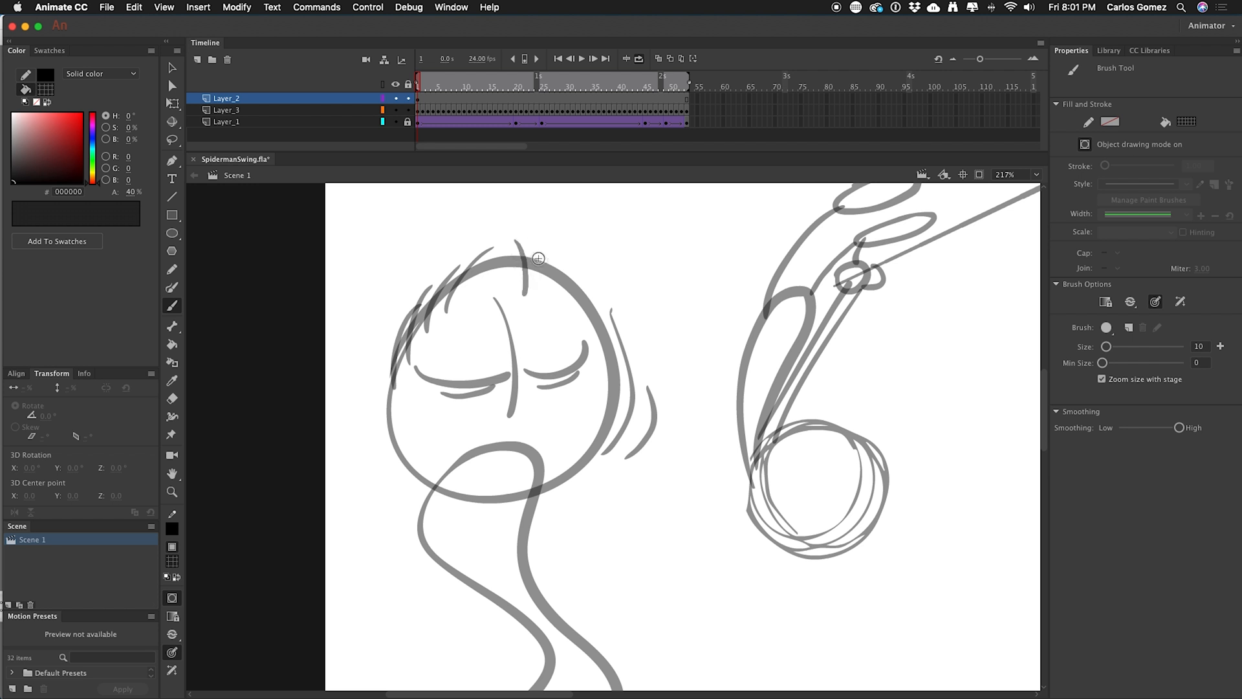
{"action": "left_click_drag", "start_coordinate": [538, 259], "coordinate": [578, 385]}
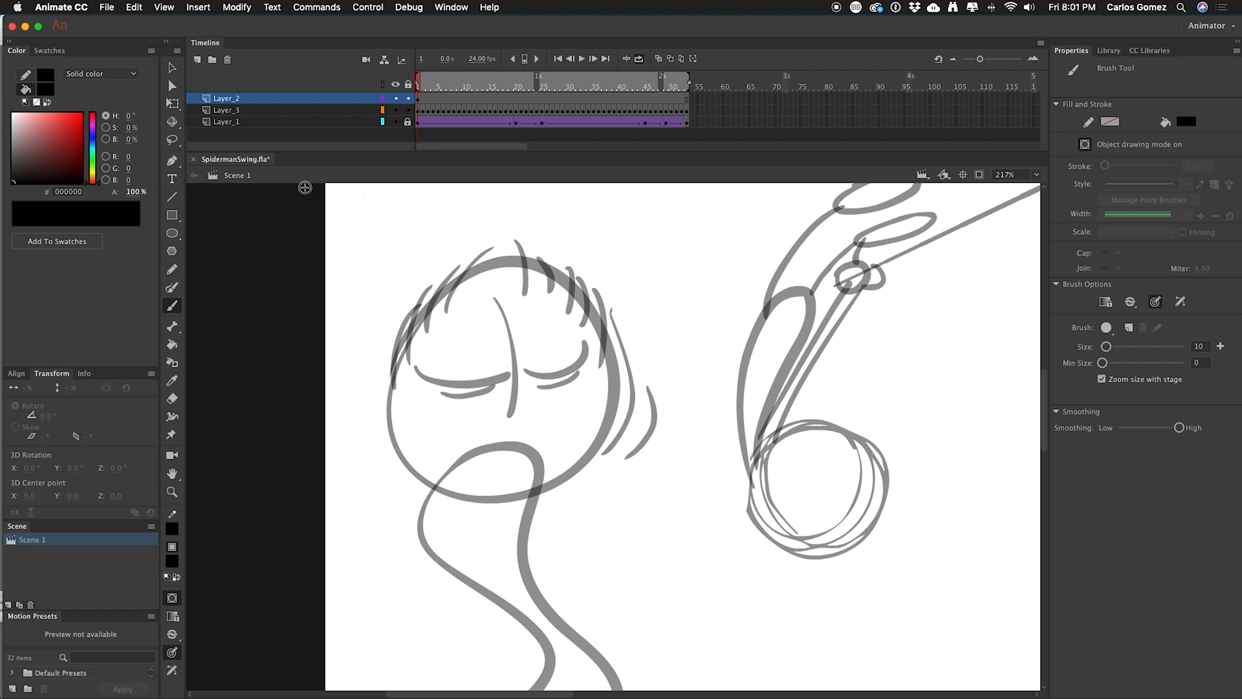
Draw and scribble a solid black circle above the head.
{"action": "left_click_drag", "start_coordinate": [586, 222], "coordinate": [673, 273]}
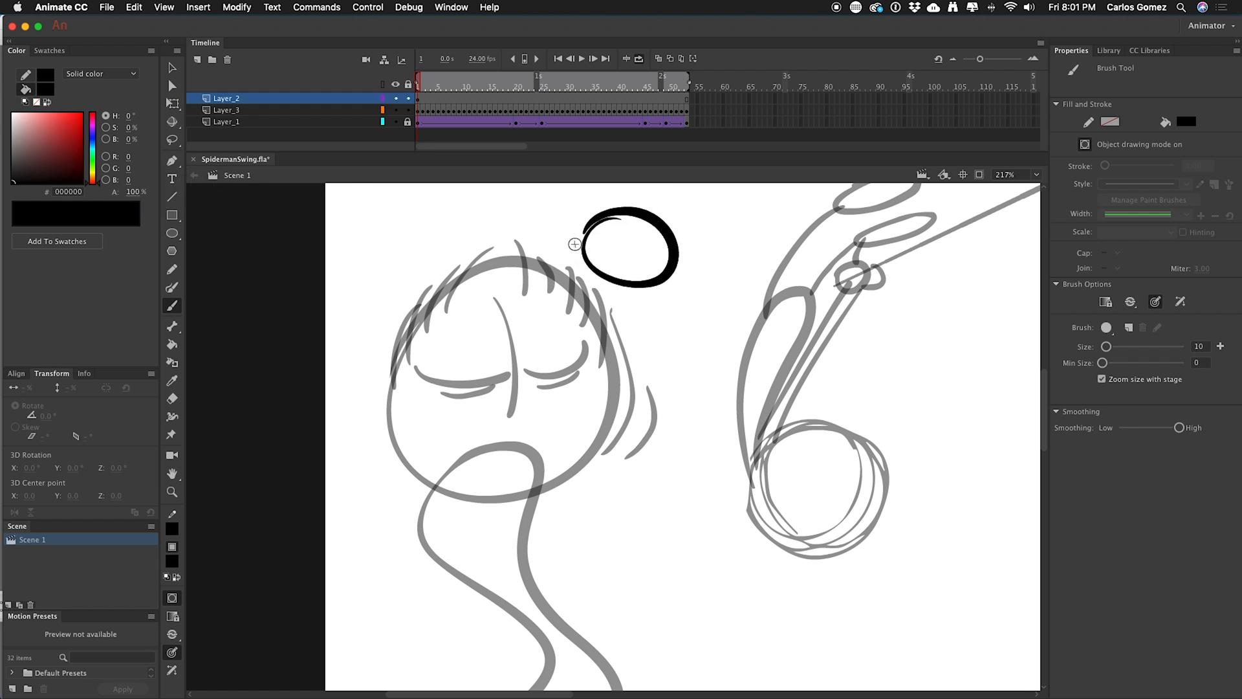
{"action": "left_click_drag", "start_coordinate": [574, 244], "coordinate": [661, 256]}
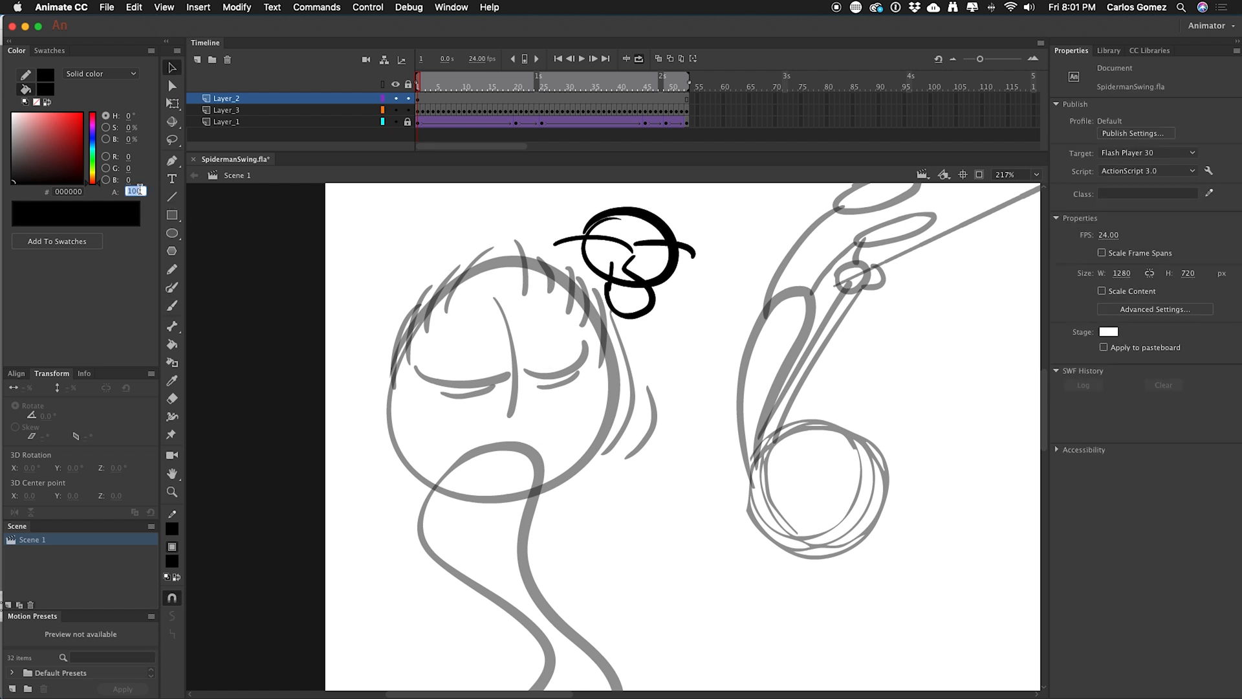
With A back at 40, draw a raised arm ending in a small fist at upper left.
{"action": "type", "text": "40 %"}
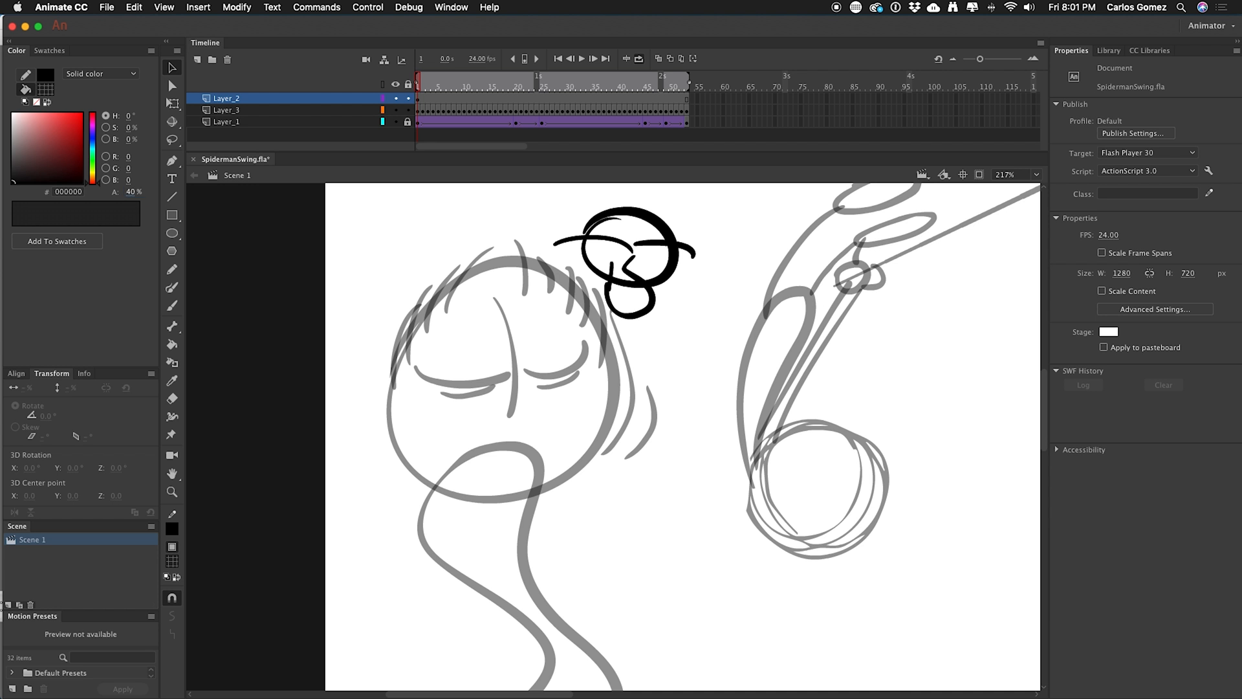
{"action": "left_click", "coordinate": [172, 306]}
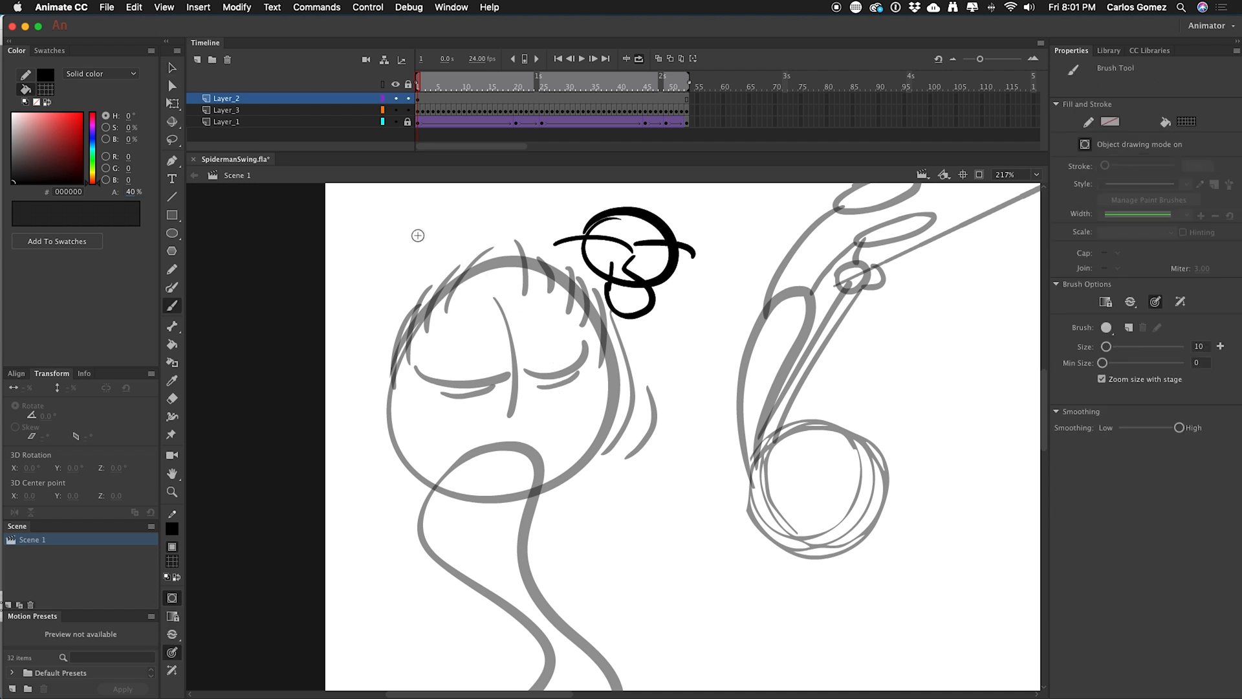
{"action": "left_click_drag", "start_coordinate": [418, 235], "coordinate": [373, 449]}
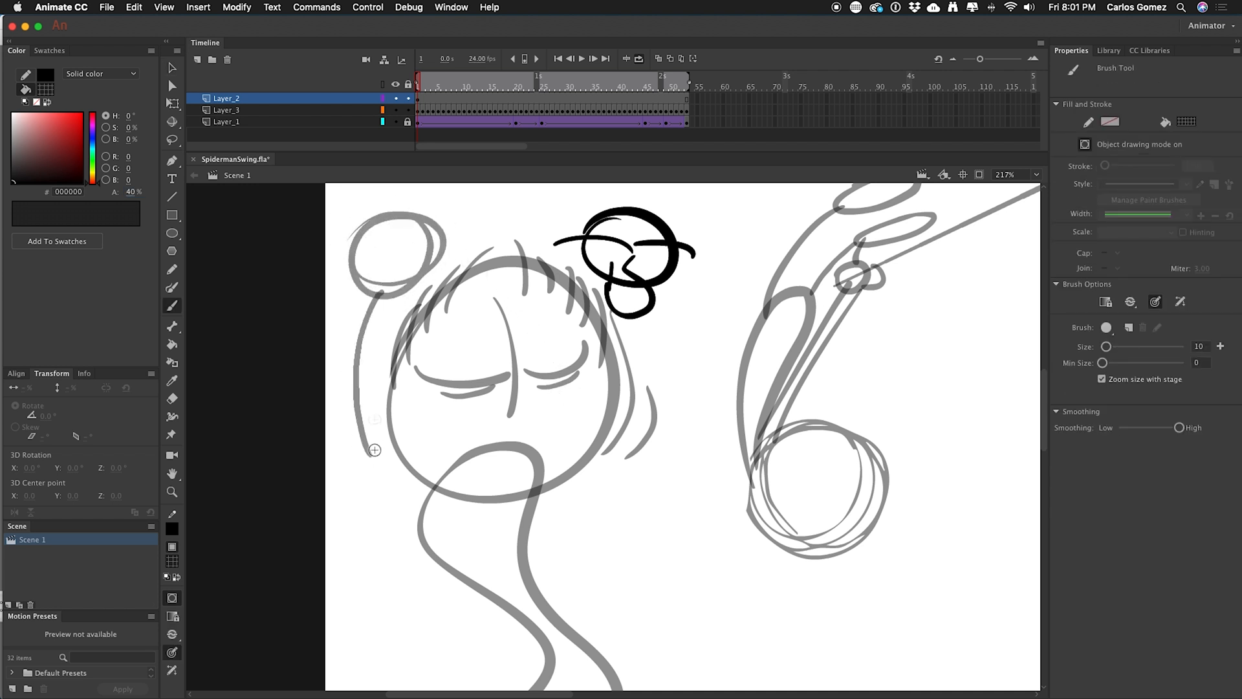
{"action": "left_click_drag", "start_coordinate": [389, 258], "coordinate": [377, 451]}
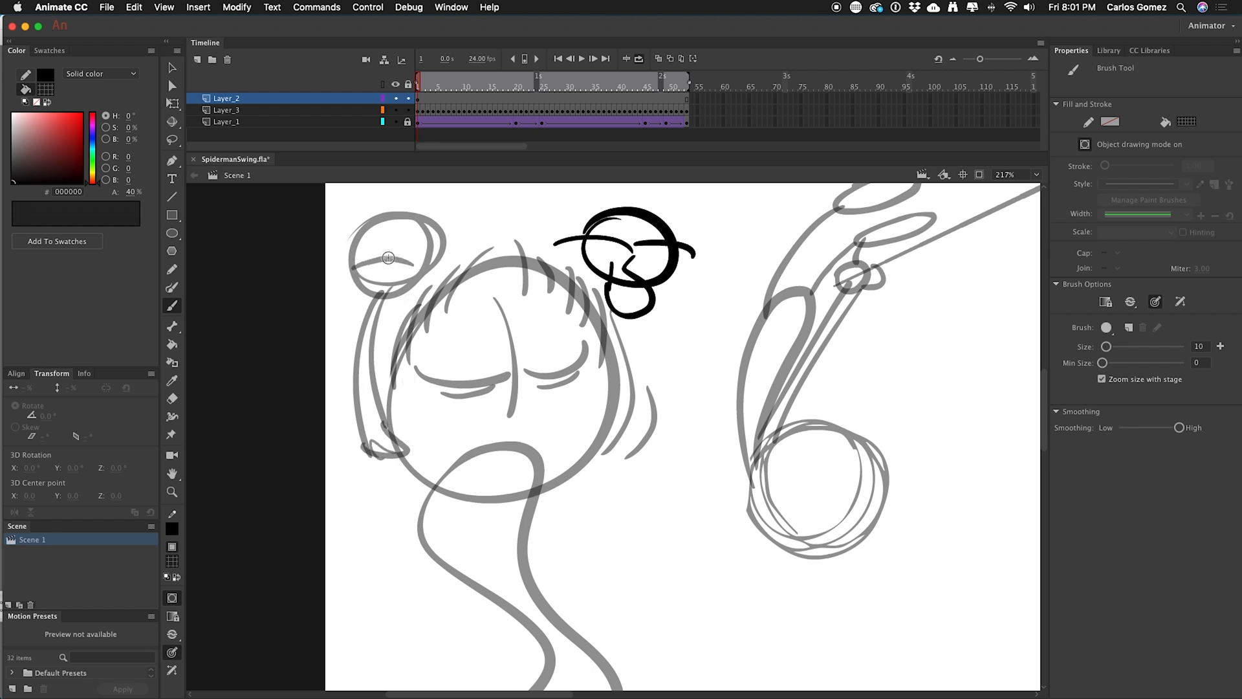